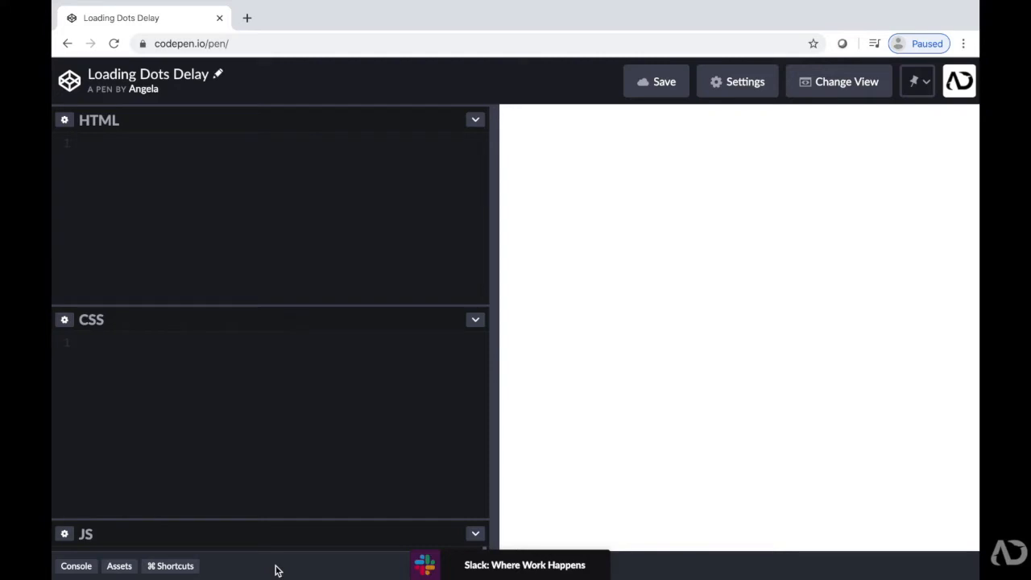
mouse_move(117, 243)
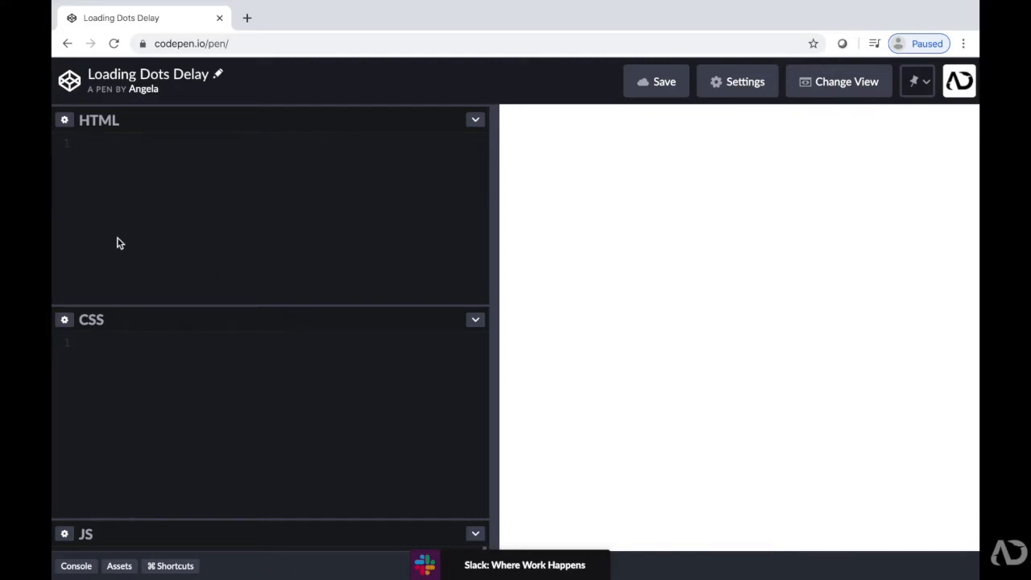
mouse_move(226, 414)
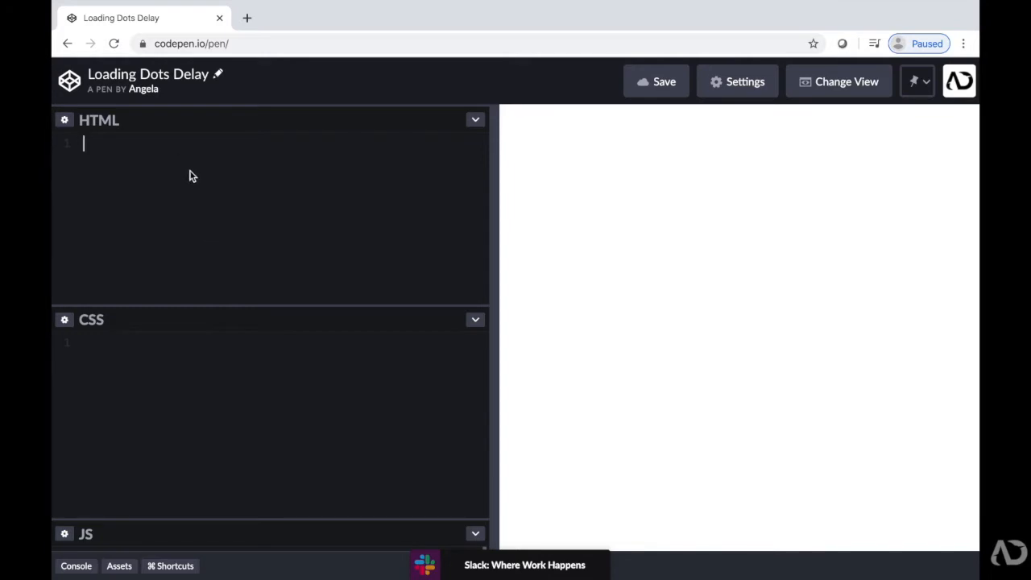
- Write the html and body tags with five empty <div></div> elements inside
text(html>)
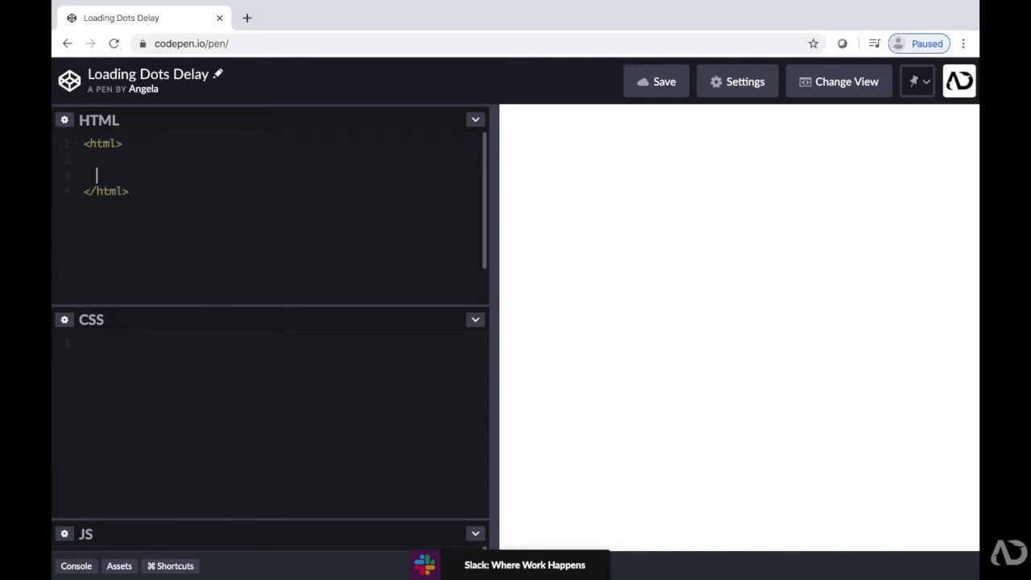
text(<bo)
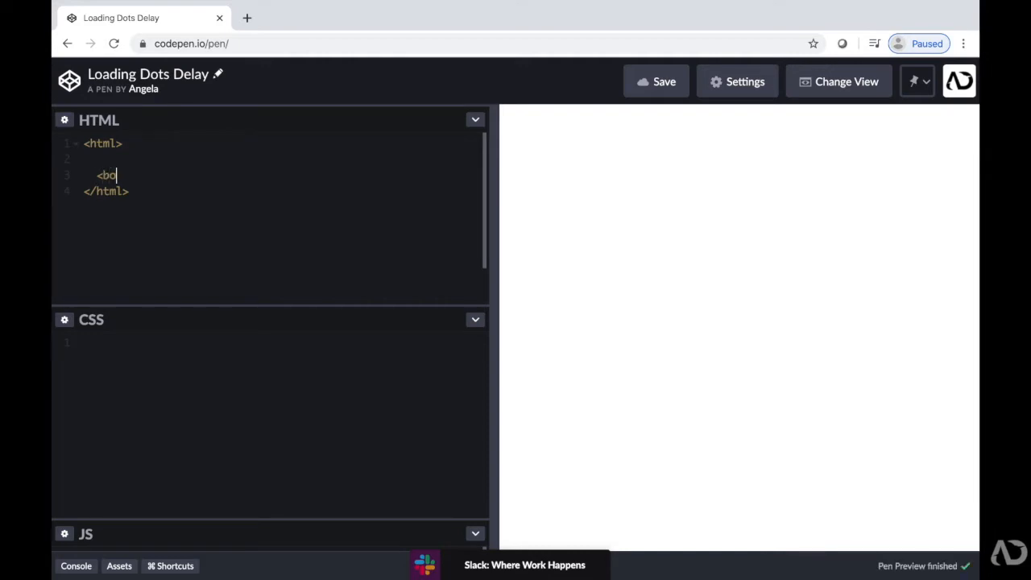
text(dy><body)
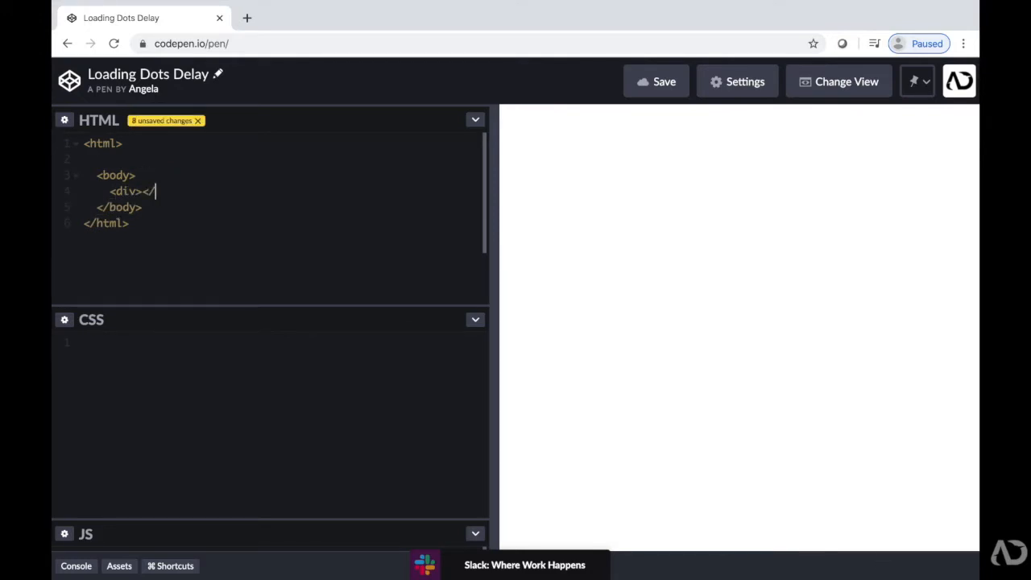
text(div>)
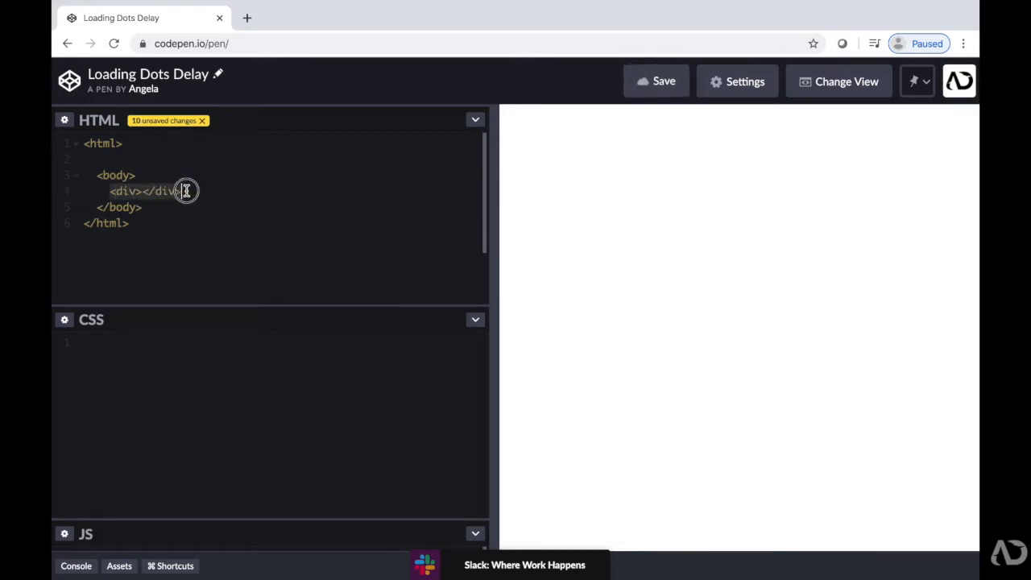
text(<div></div>)
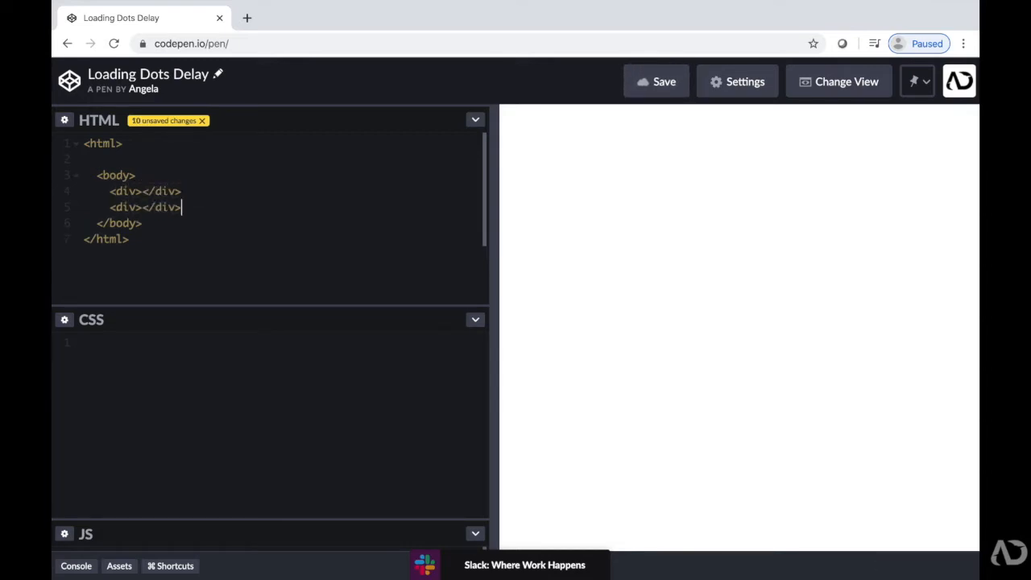
text(<div></div>)
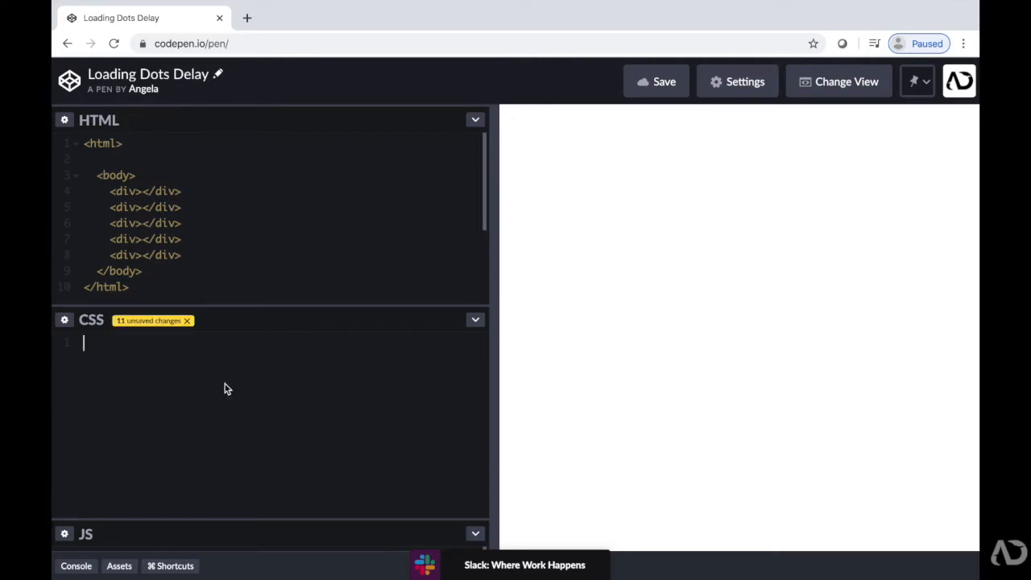
- Add a div rule: 40px height and width, 50% border-radius, red background
text(div{)
text(height:40px;)
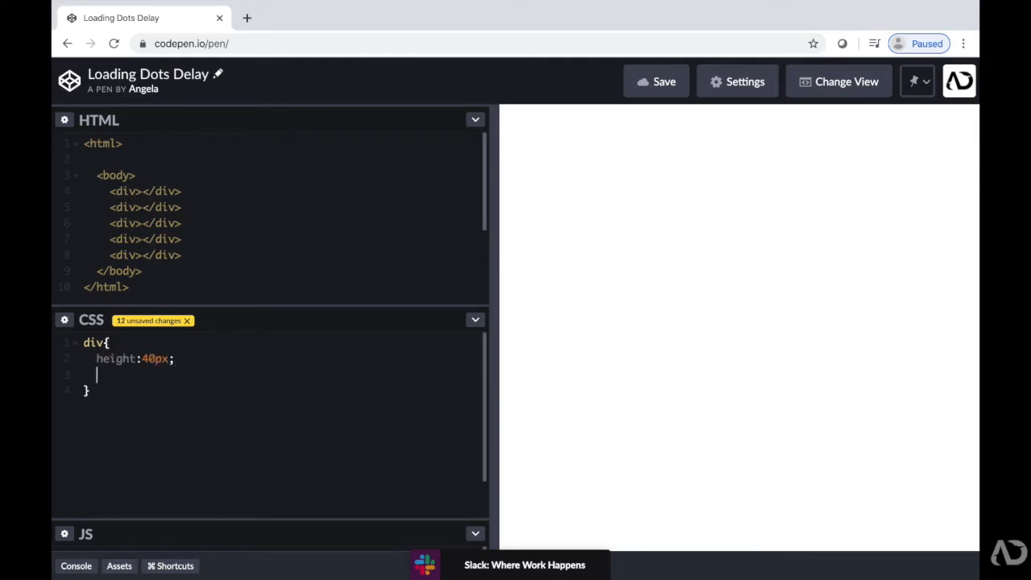
text(width:40)
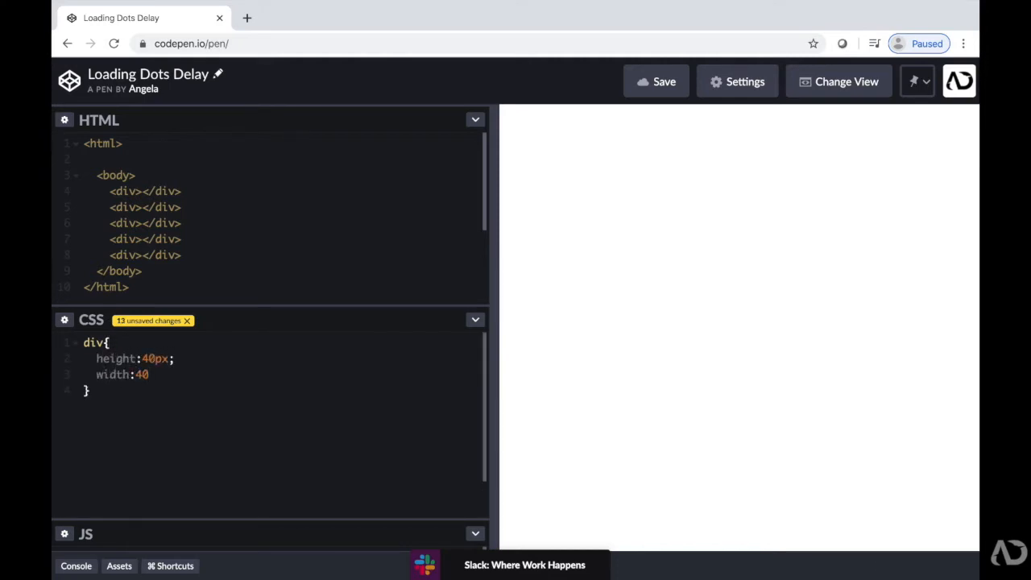
text(px;)
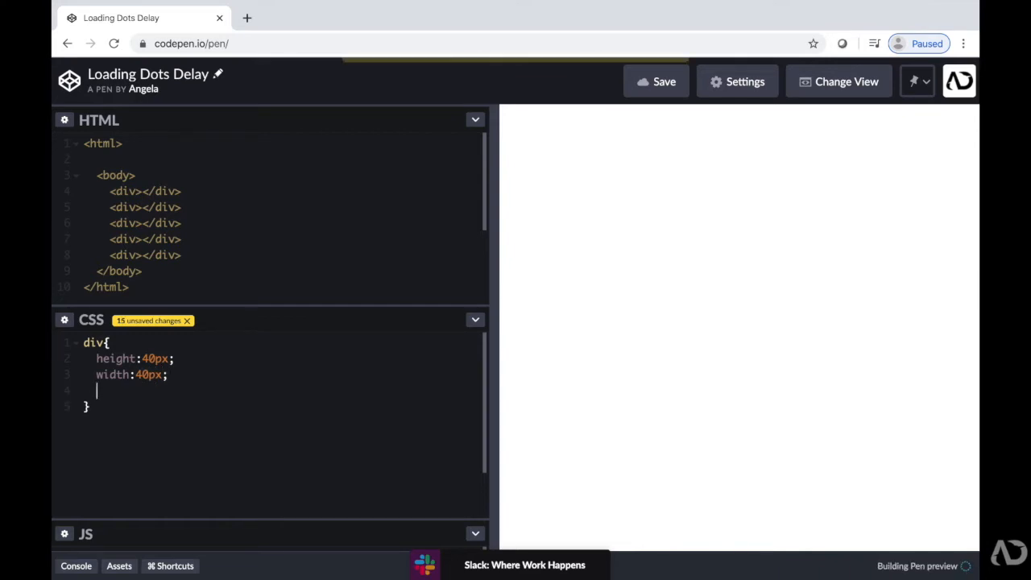
text(border-)
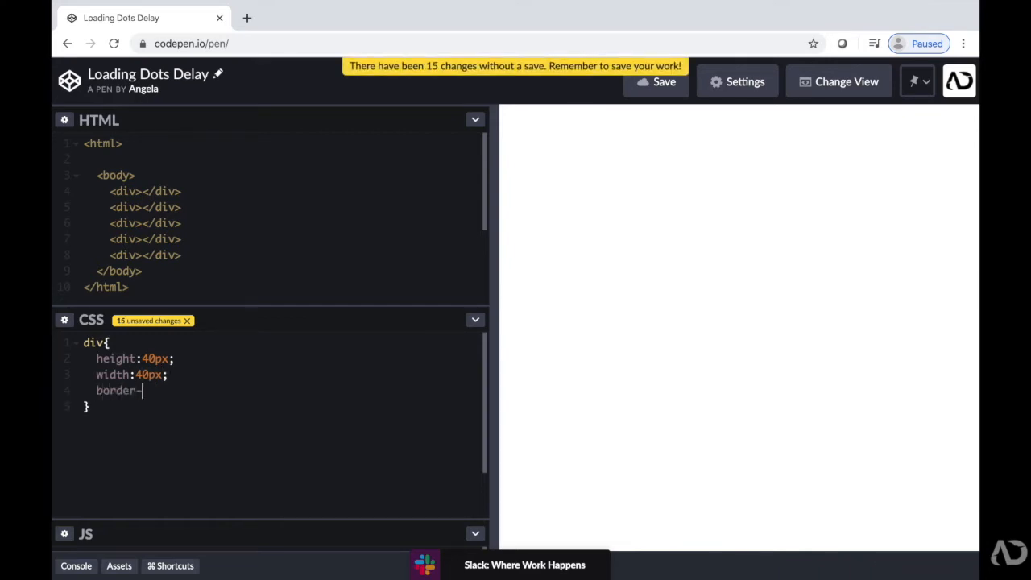
text(radius:50%;)
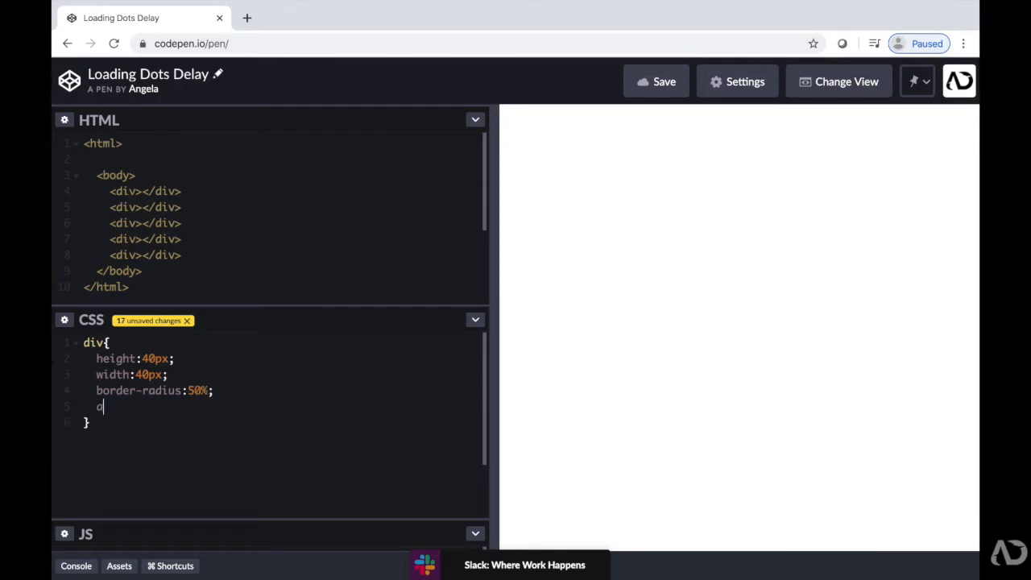
text(background-c)
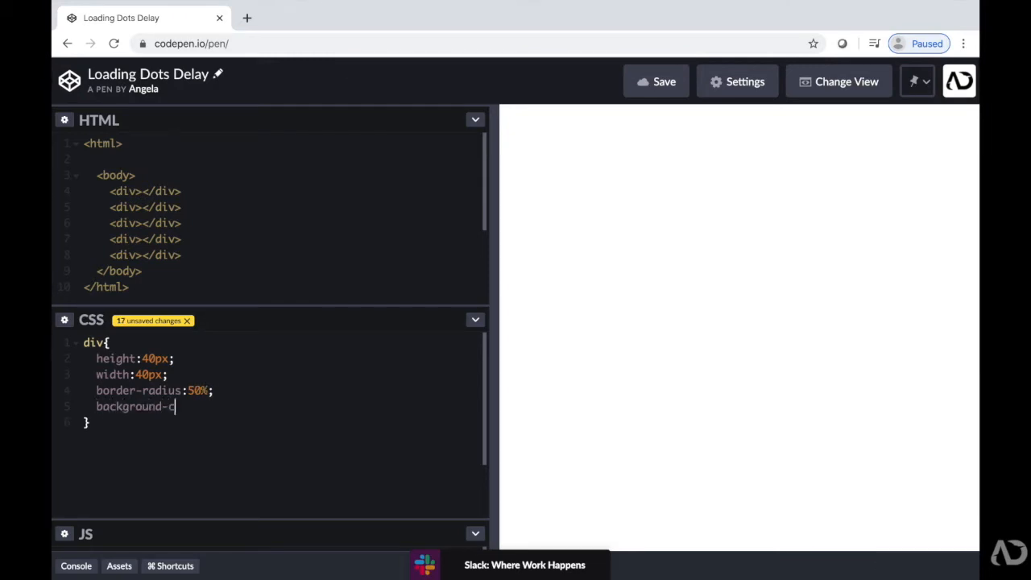
text(olor:red;)
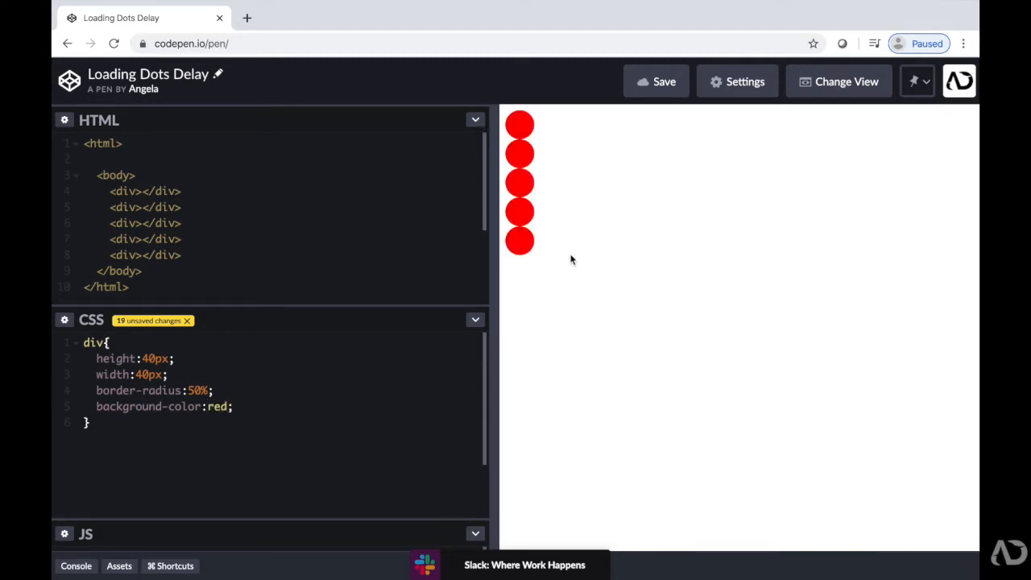
mouse_move(540, 148)
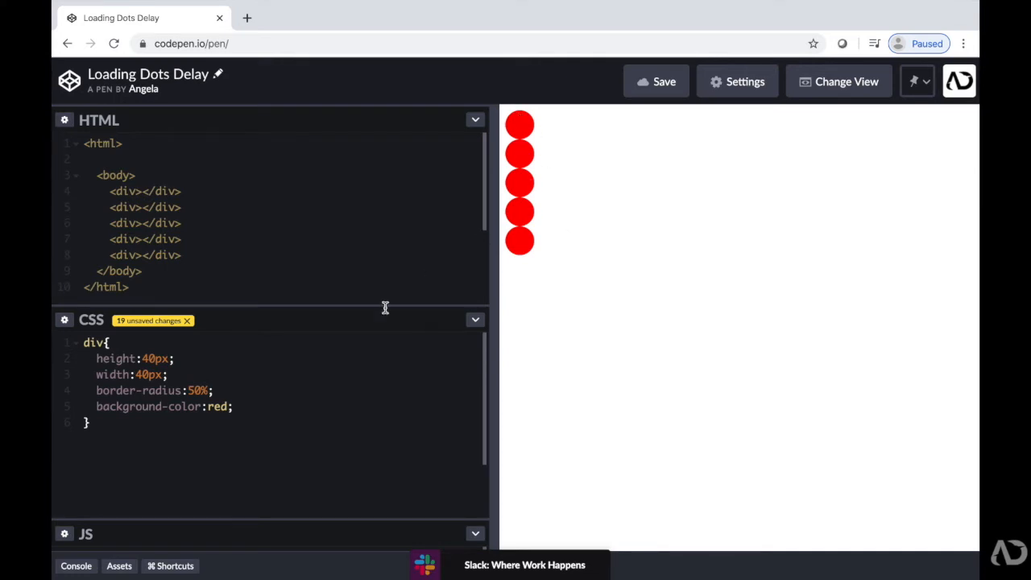
- Give the div rule display: inline-block and margin: .5rem so the dots sit in a row
text(dis)
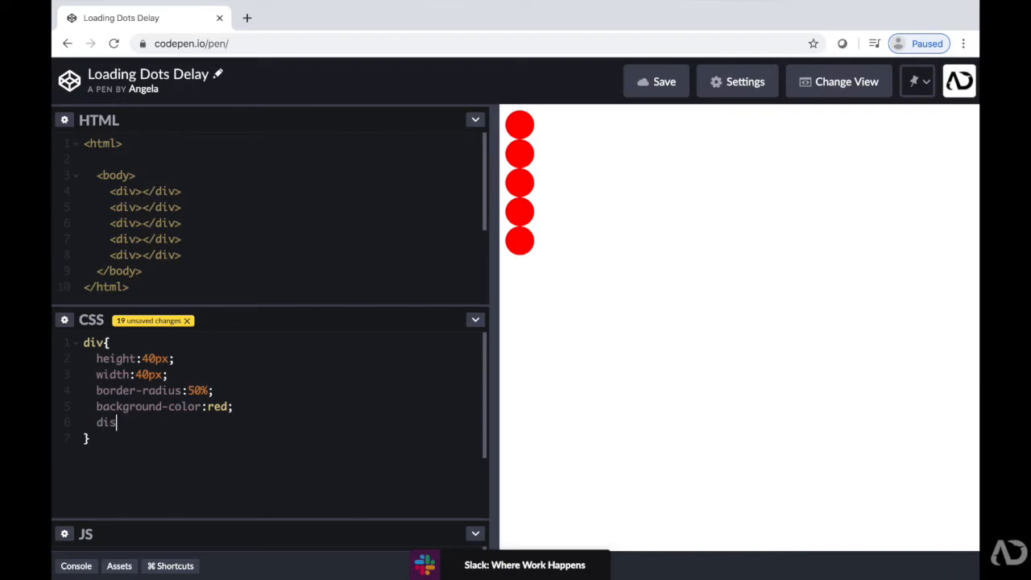
text(play:)
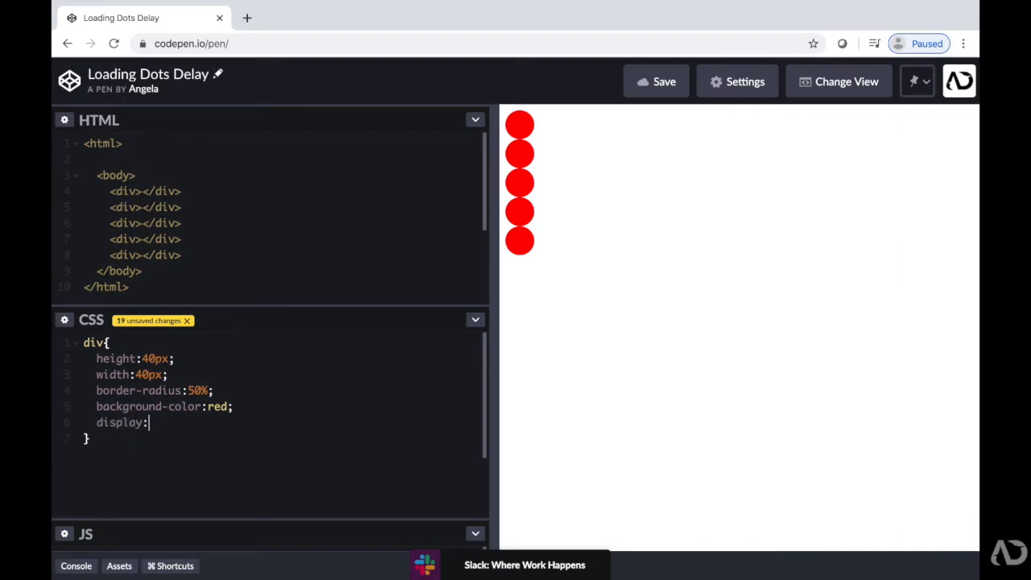
text(inl)
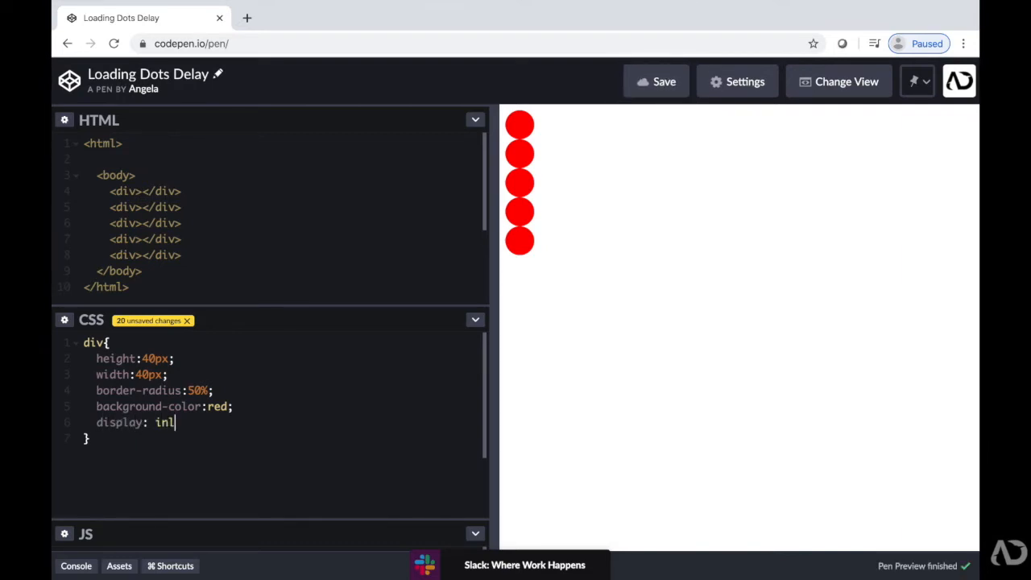
text(ine-block)
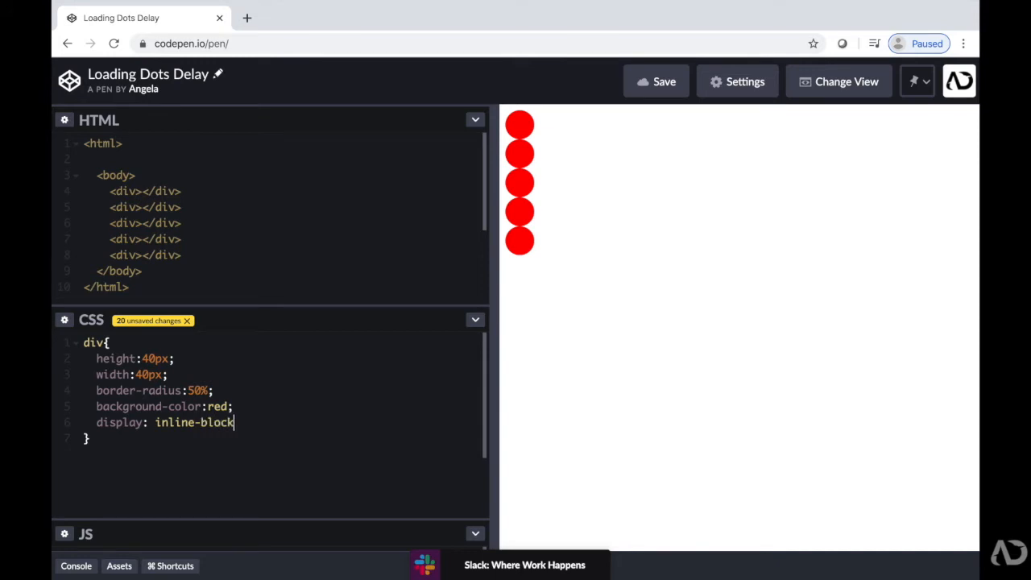
text(ma)
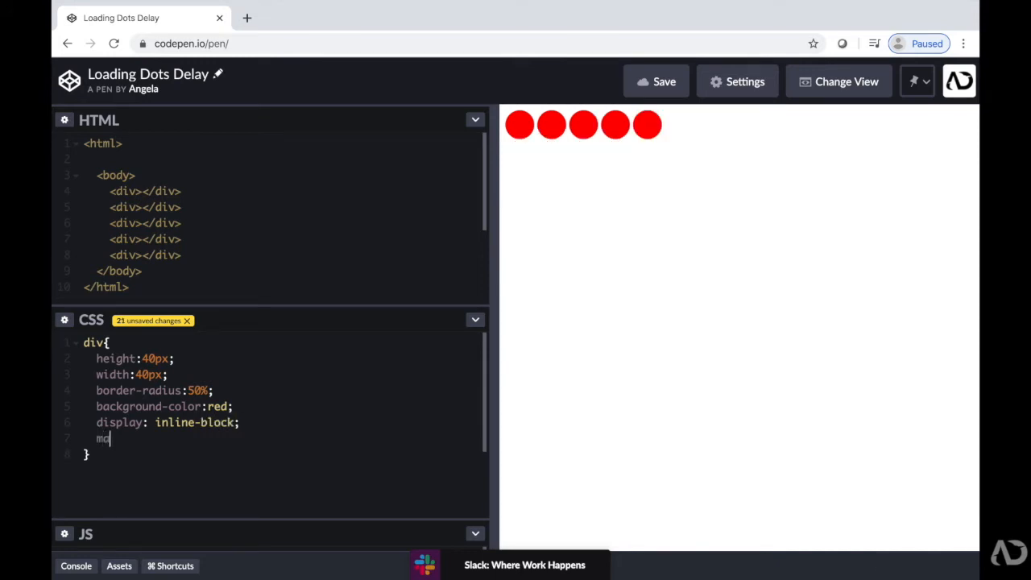
text(argin:)
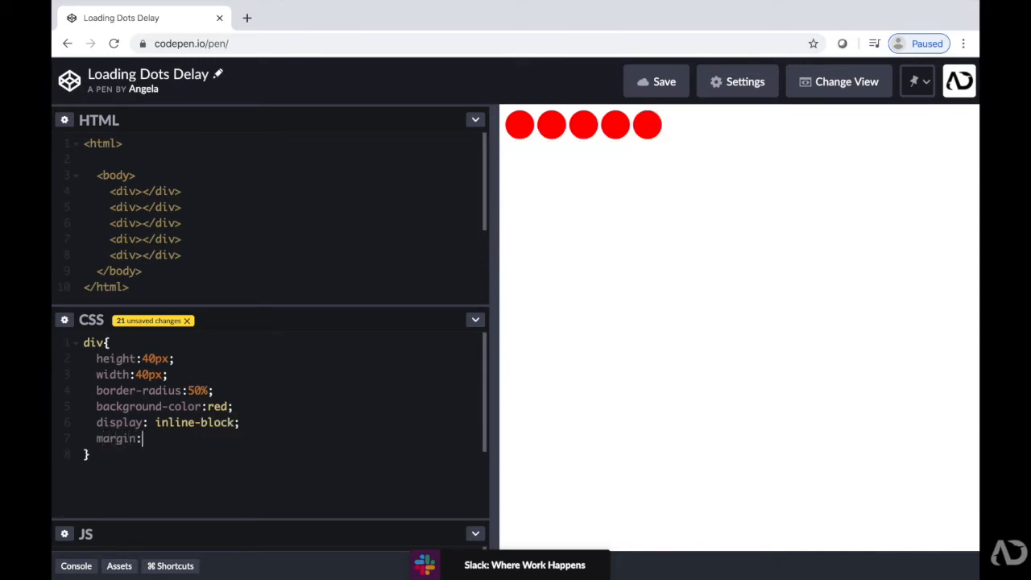
text(.5)
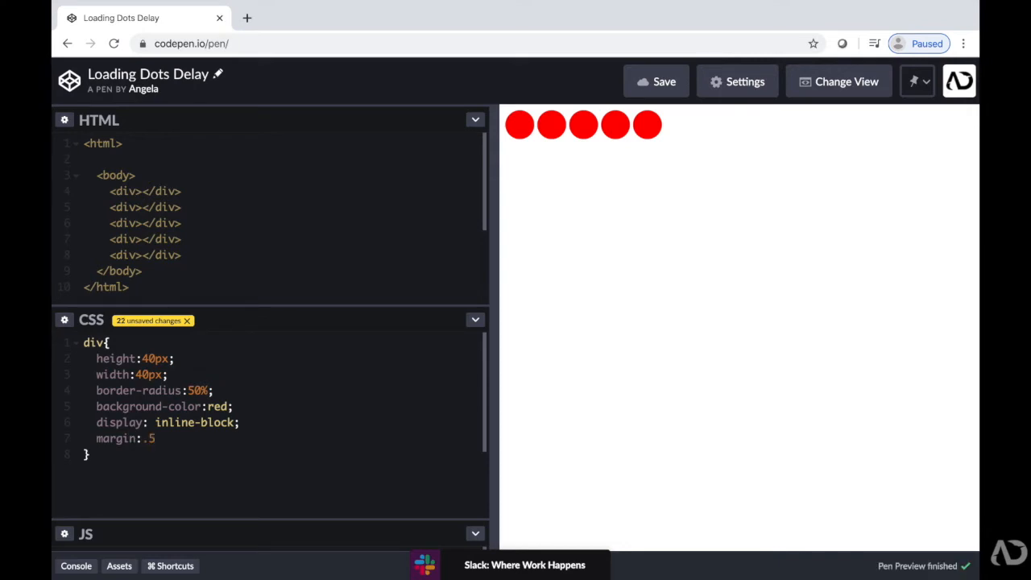
text(rem;)
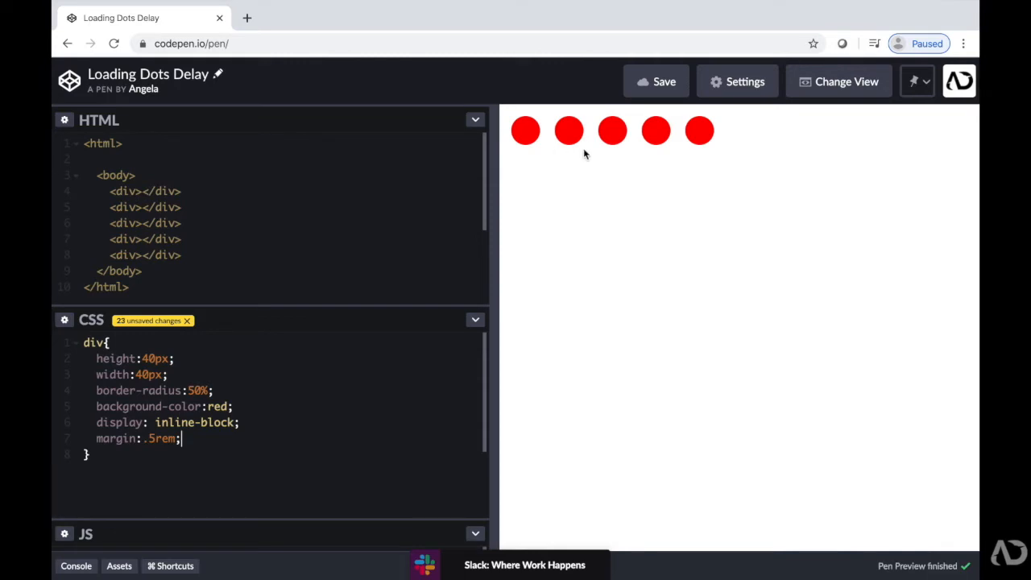
mouse_move(300, 434)
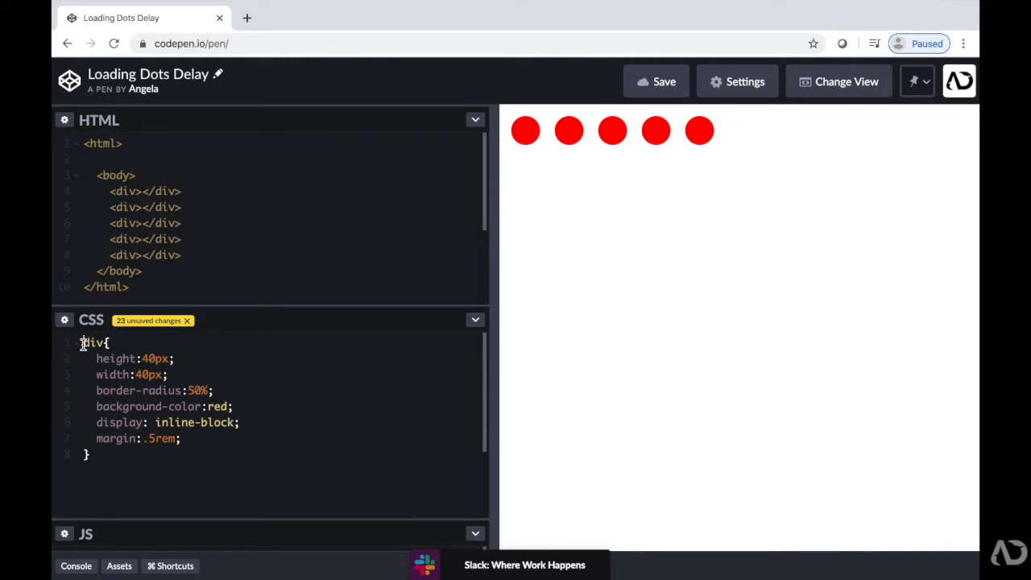
- Add a body rule with margin-left: 30% and margin-top: 30% to centre the dots
text(body{})
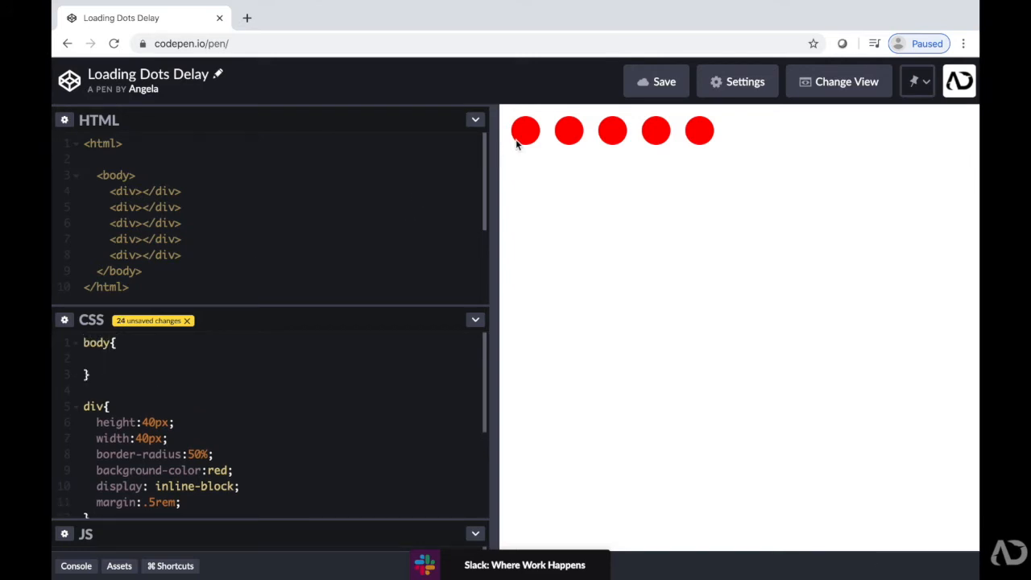
click(97, 358)
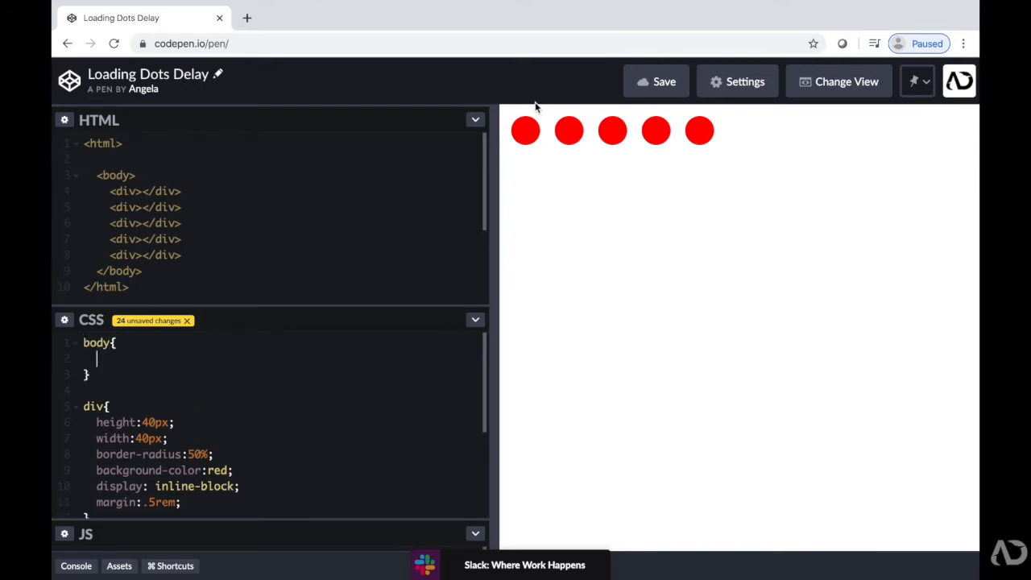
text(margin-left:)
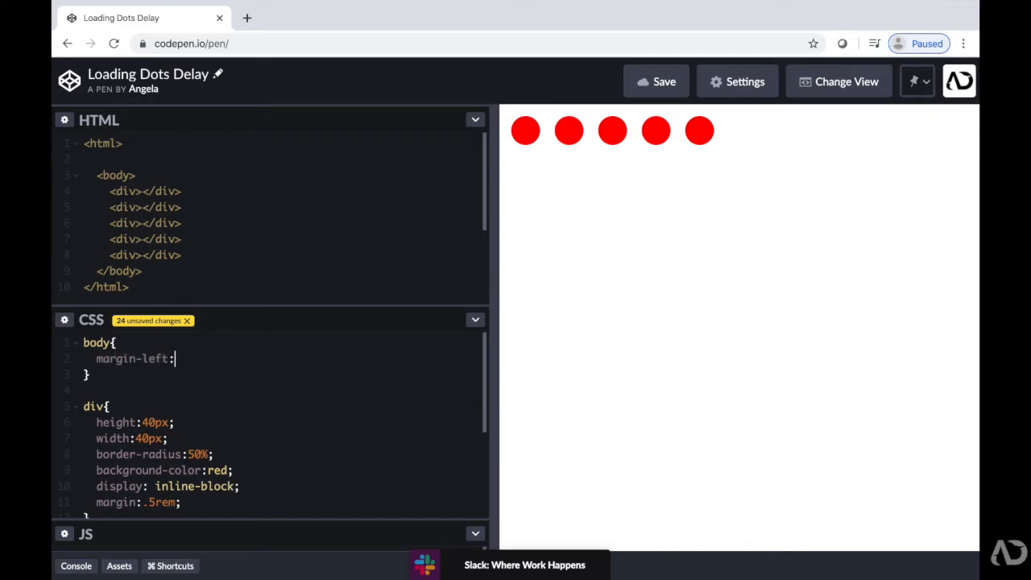
text(30%;)
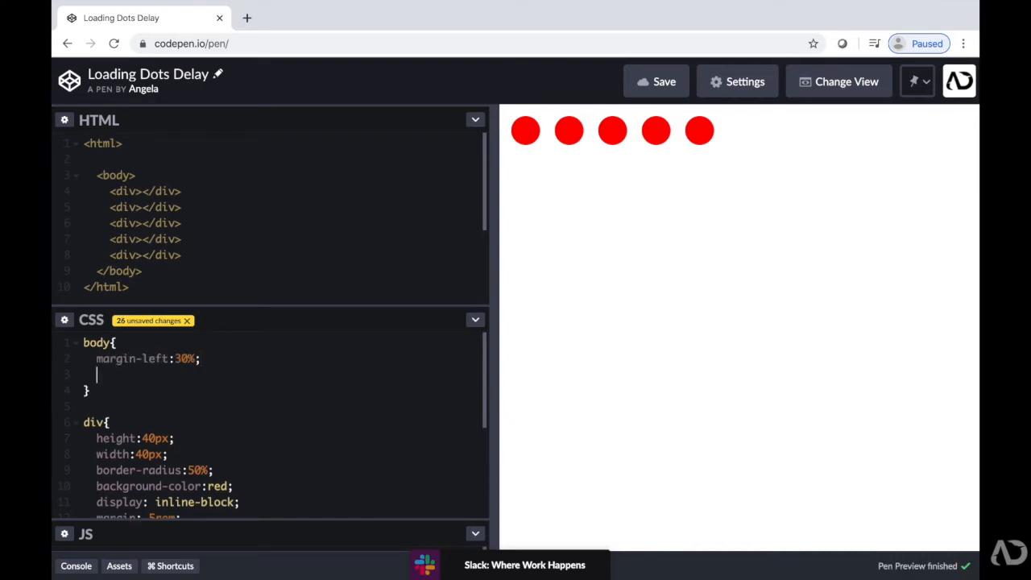
text(margin-top:)
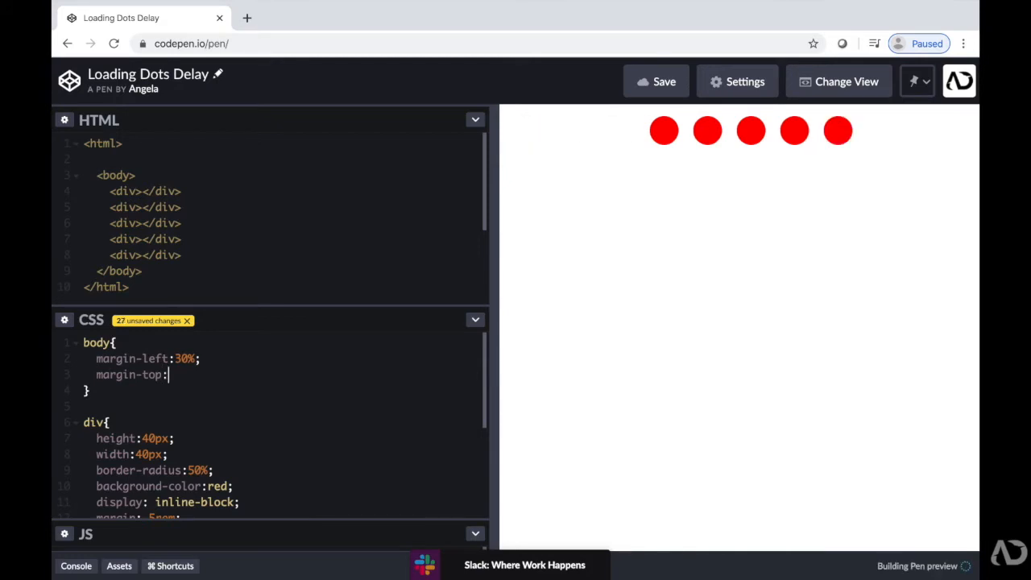
text(30%;)
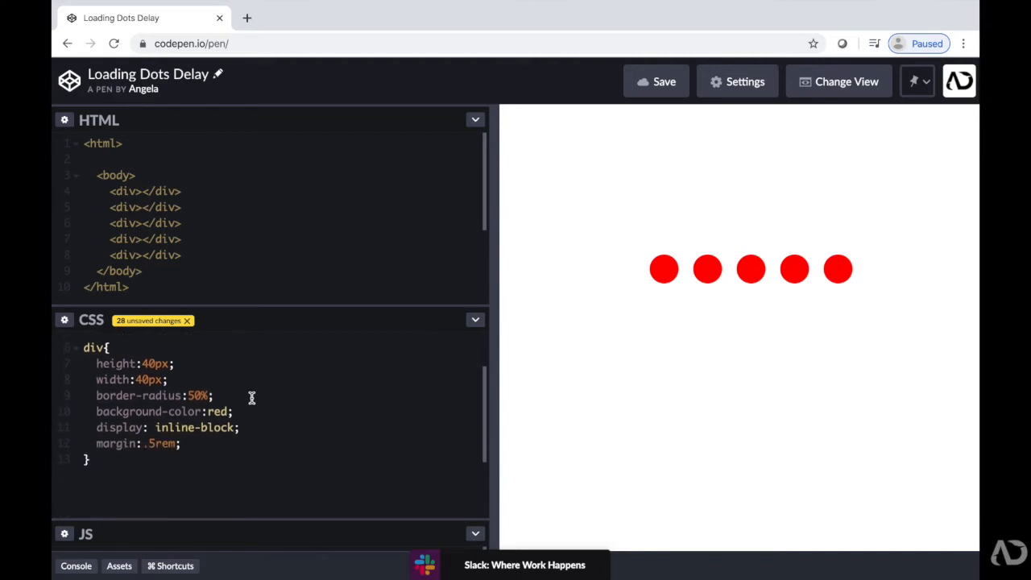
- Declare animation: scaling 2.5s ease-in-out infinite on the div rule
text(ani)
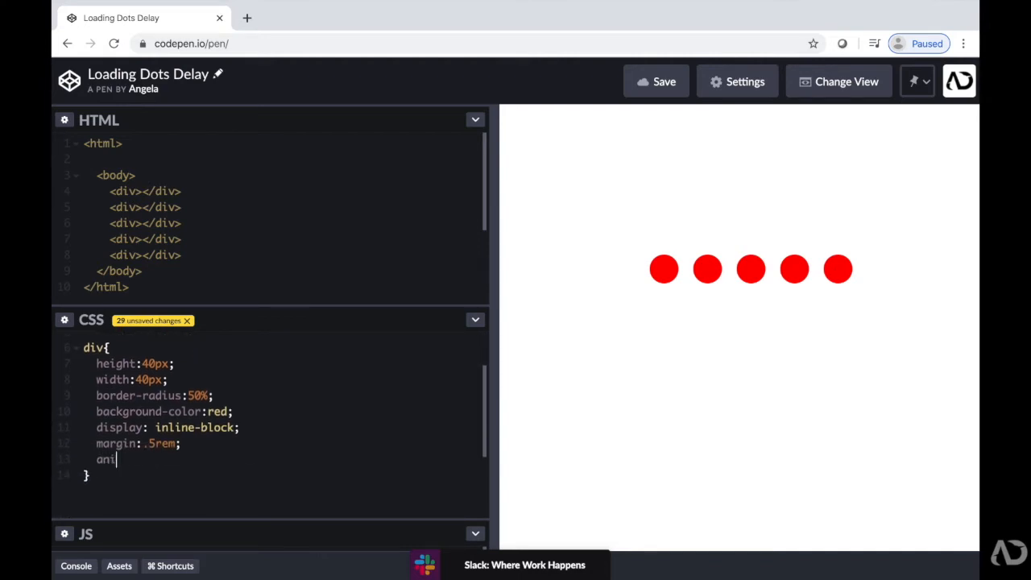
text(mation:)
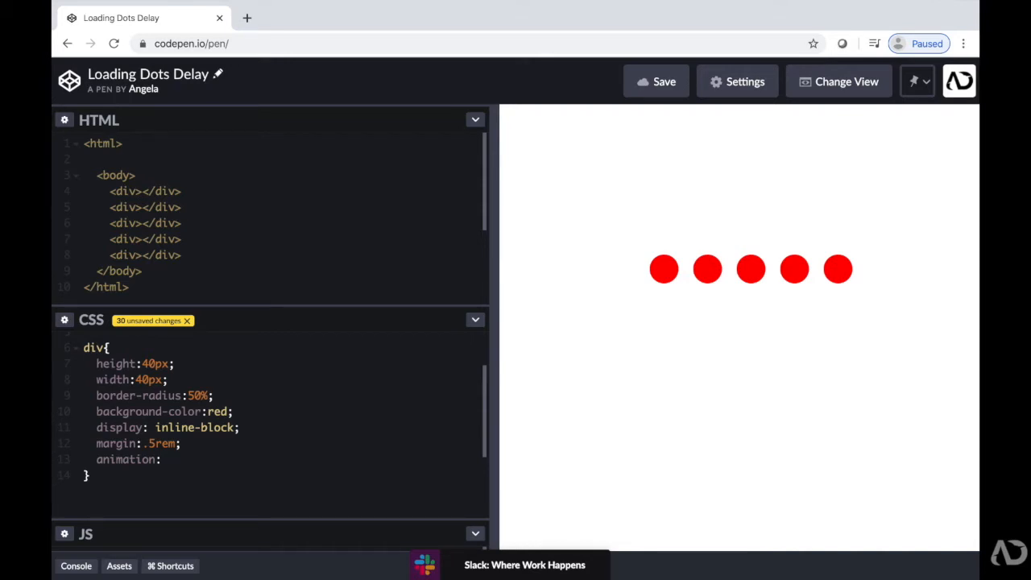
text(scalin)
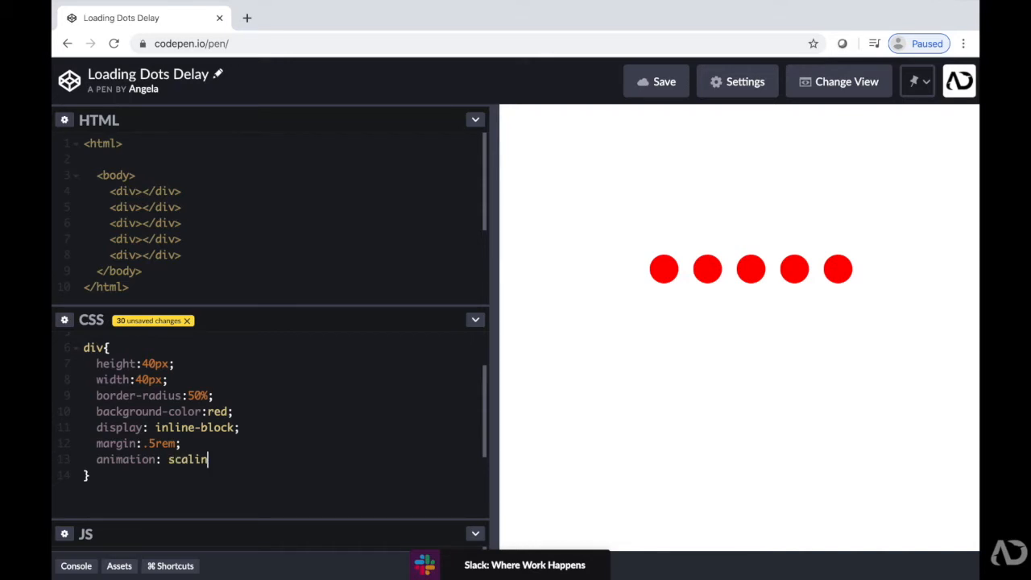
text(g)
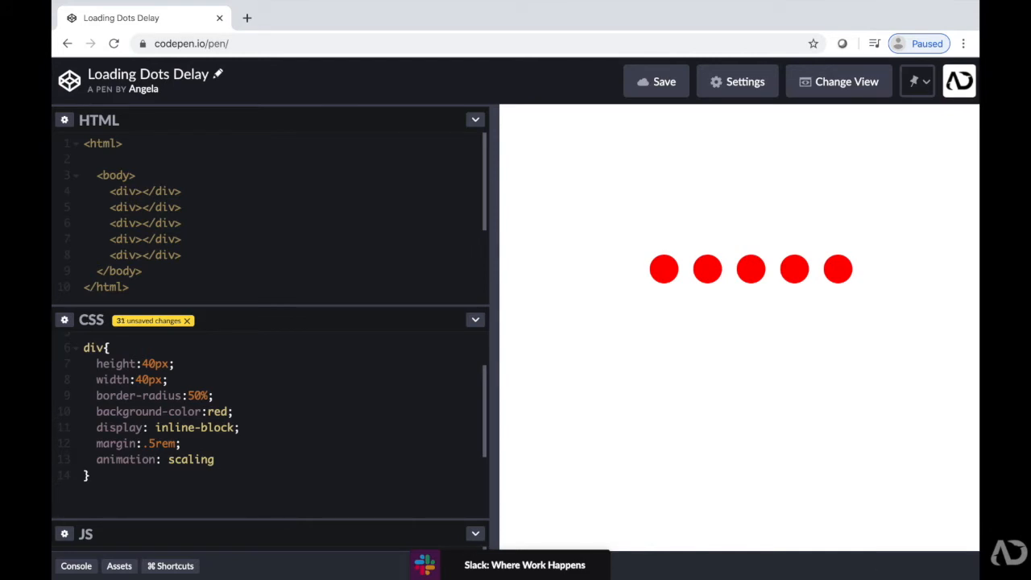
text(2.5s)
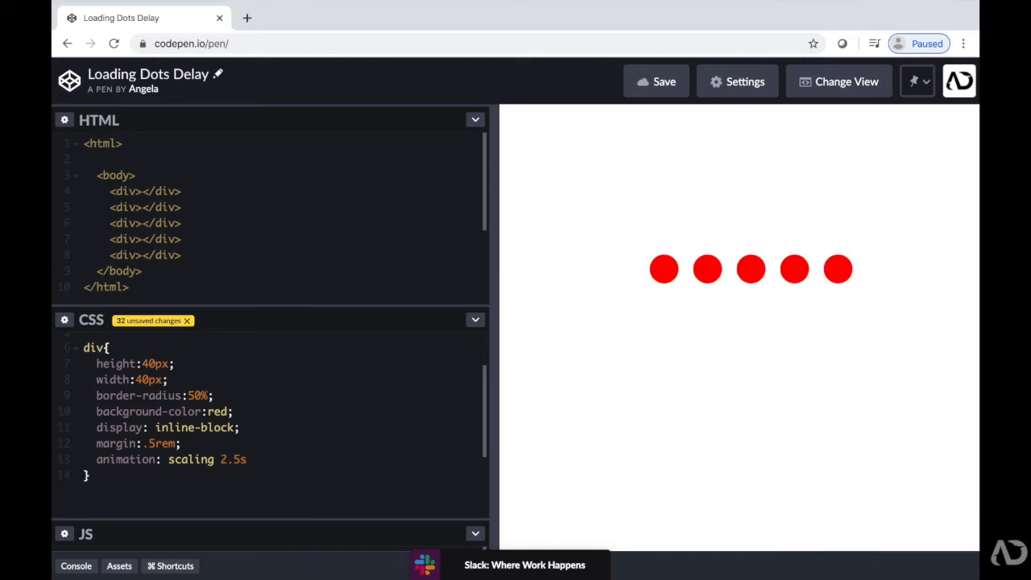
text(ease)
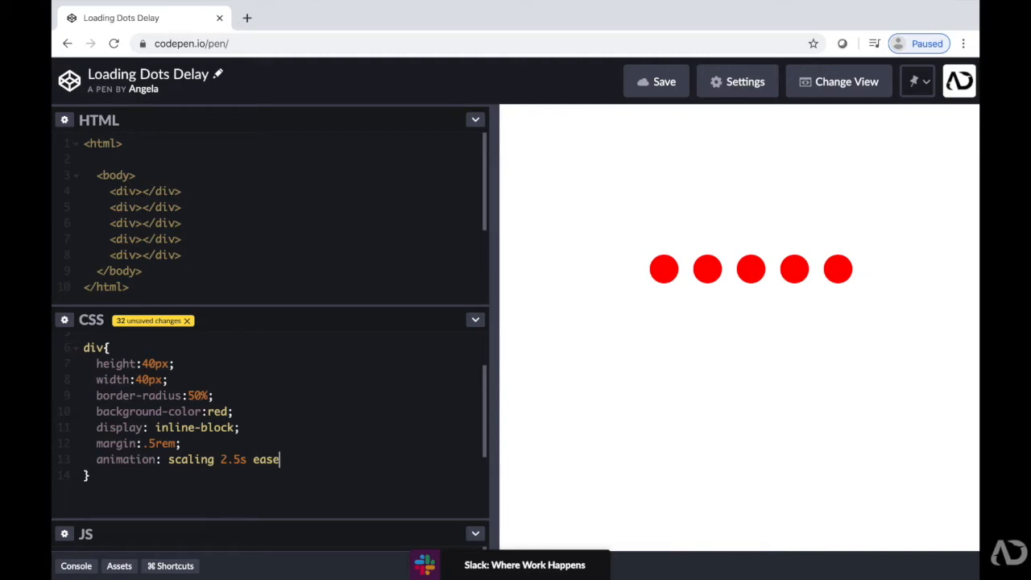
text(-in-out)
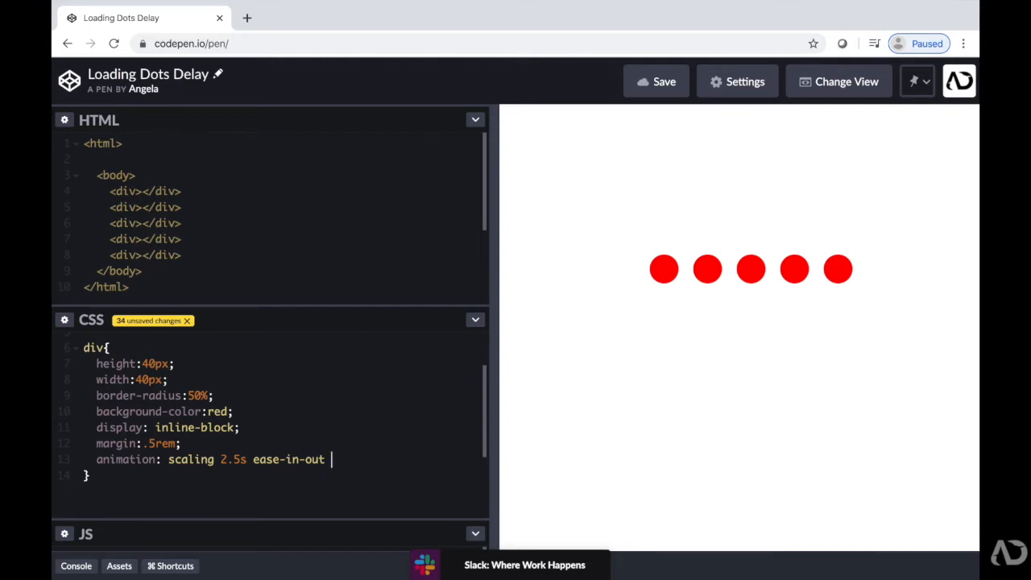
text(infinite)
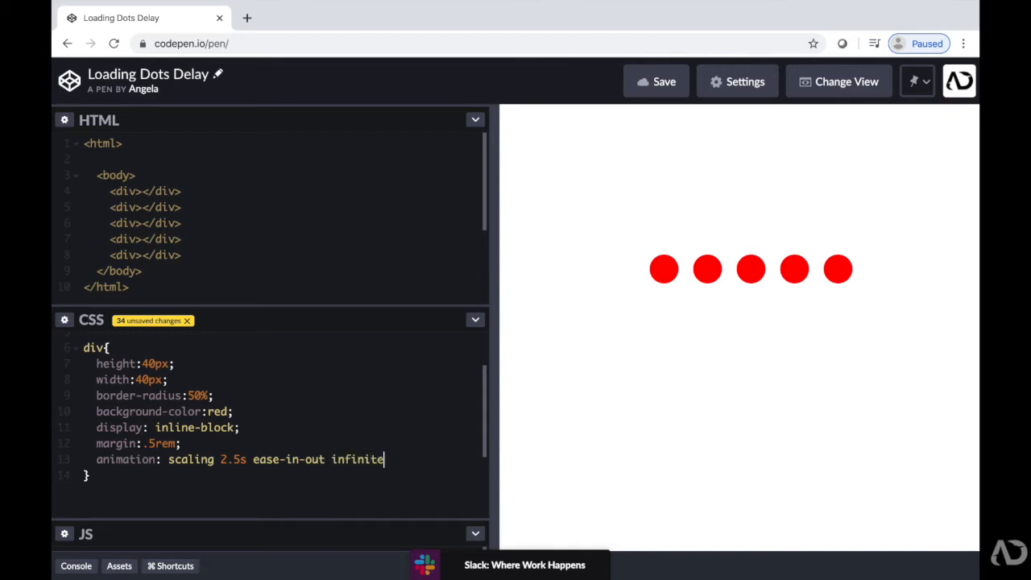
text(;)
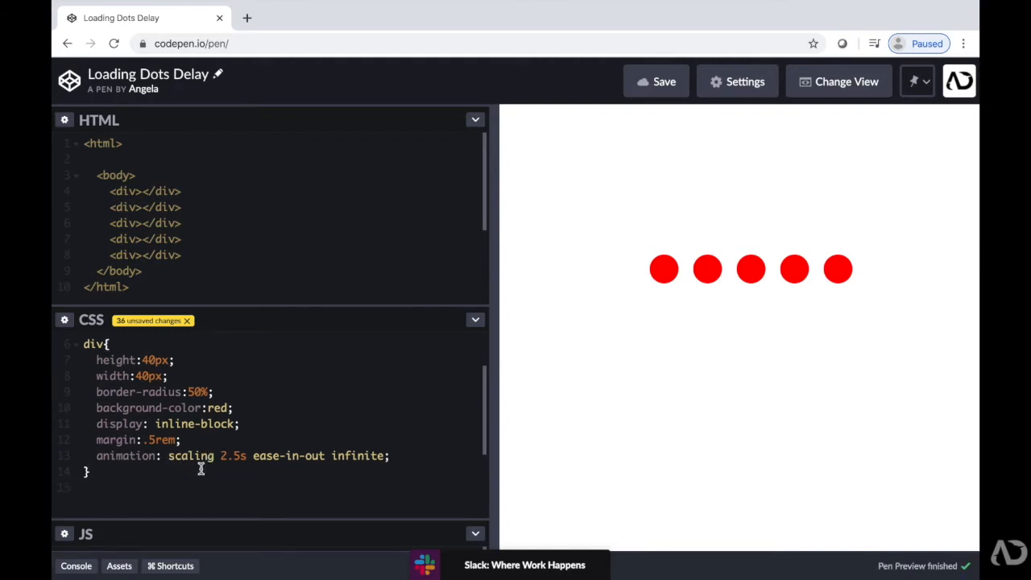
text(@keyfra)
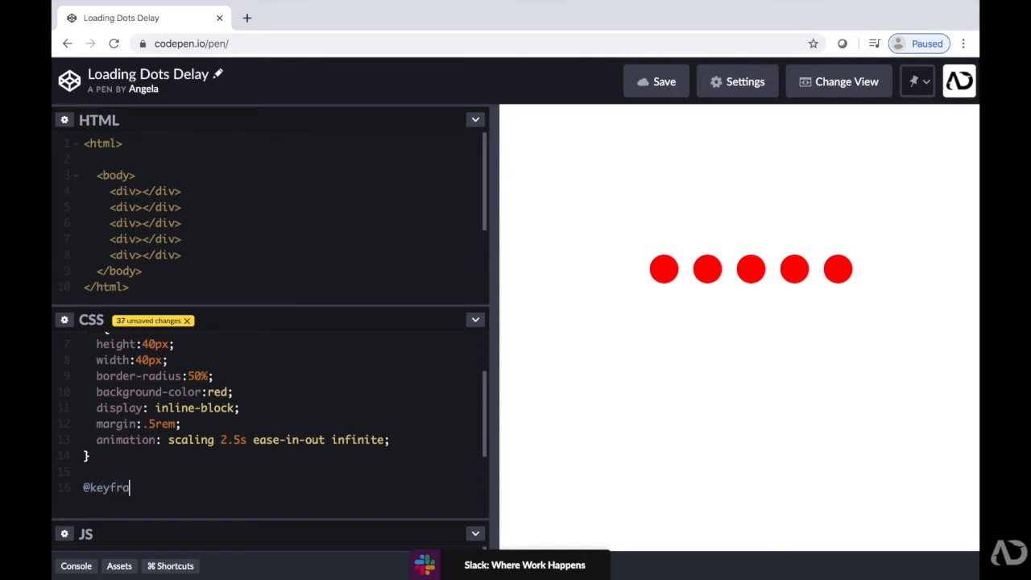
text(mes)
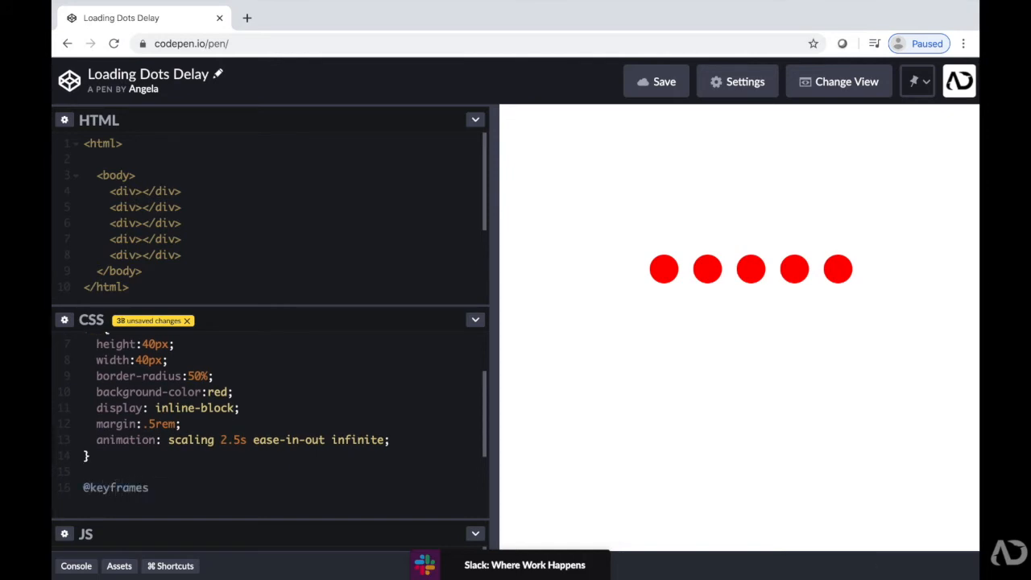
text(scaling{})
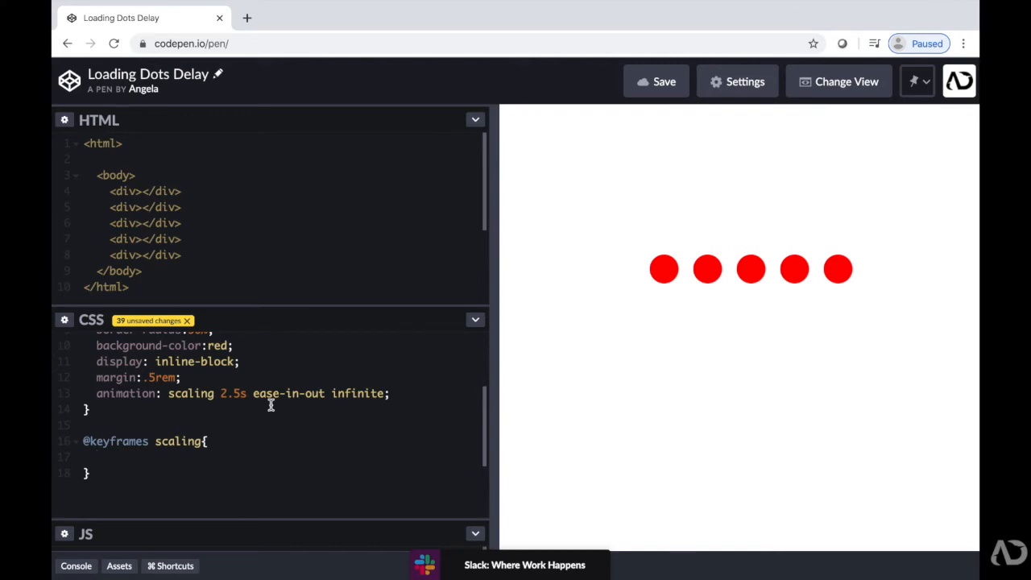
text(0)
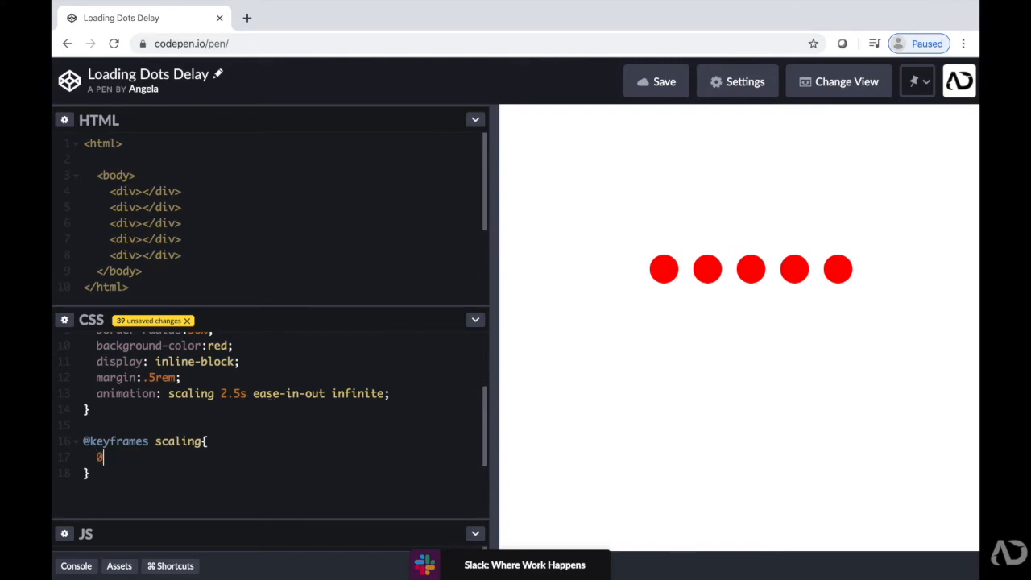
text(%{)
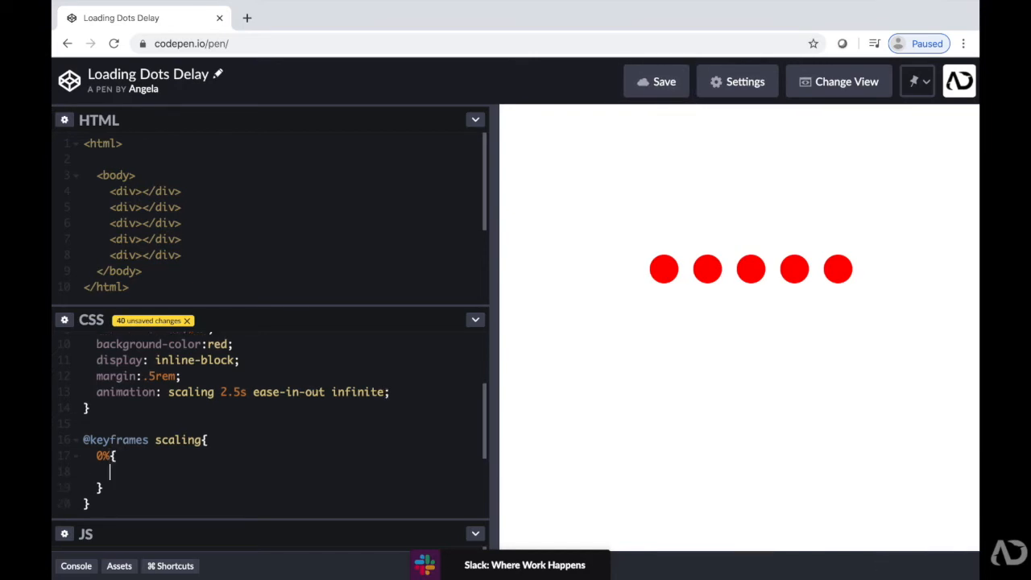
text(transform:s)
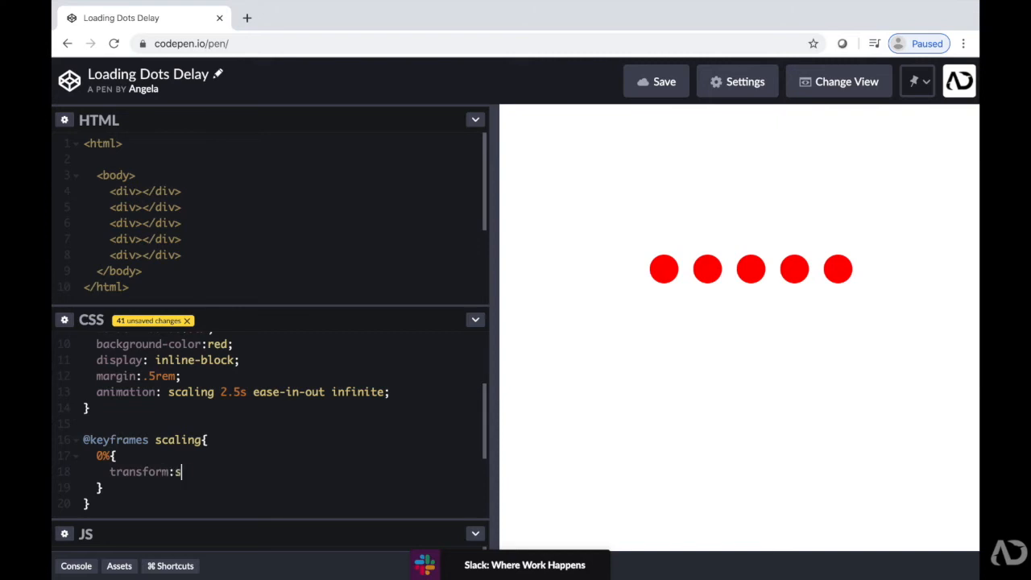
text(cale())
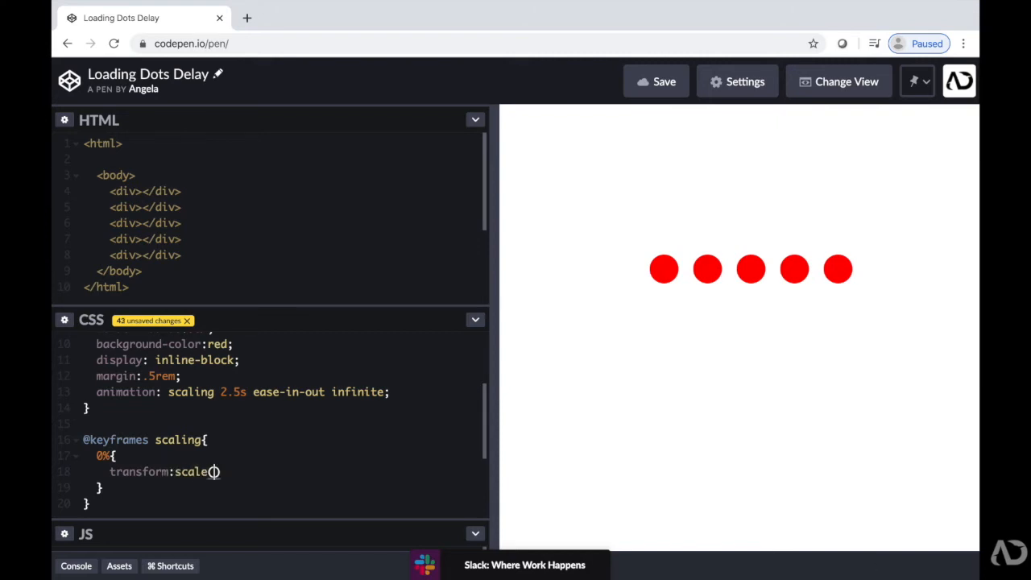
text(0.2)
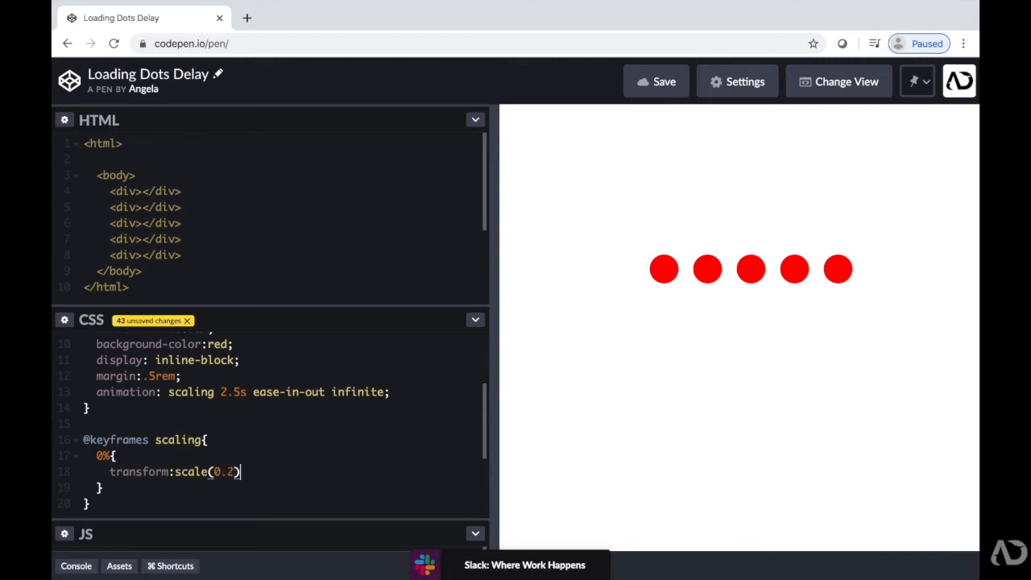
text(;)
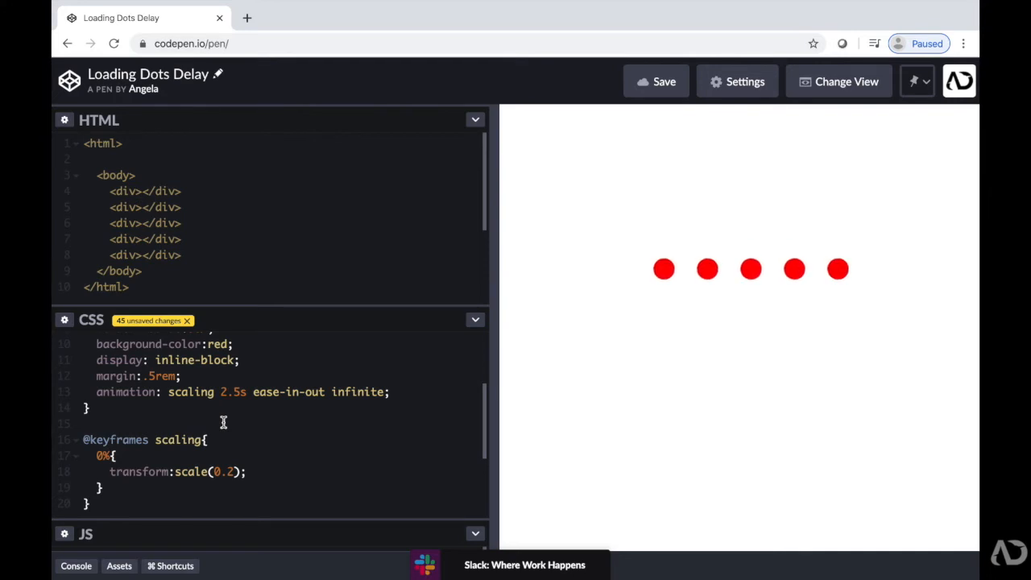
mouse_move(641, 307)
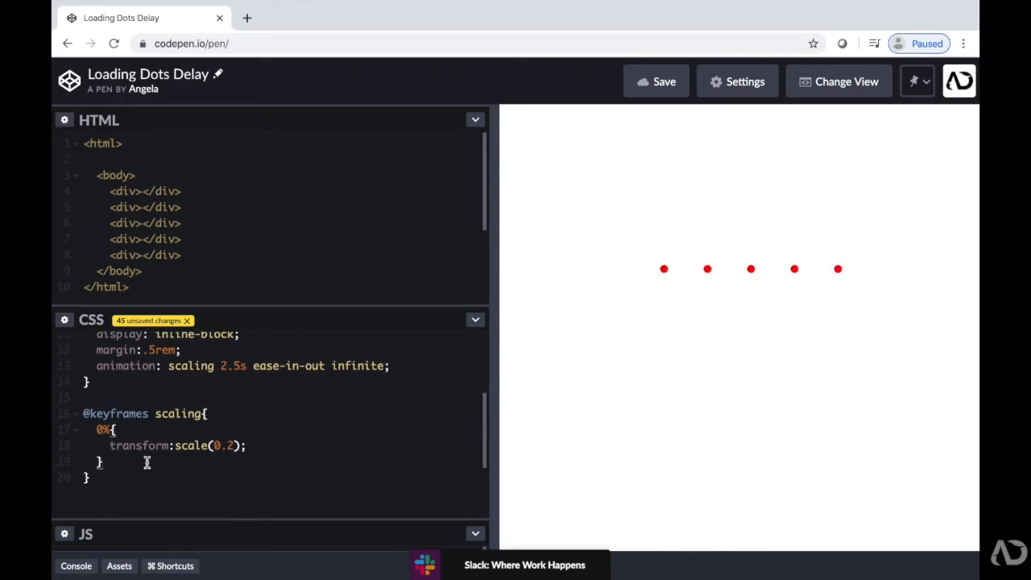
- Add a 50% step with transform: scale(1) and extend the 0% selector to 0%, 100%
text(50%{)
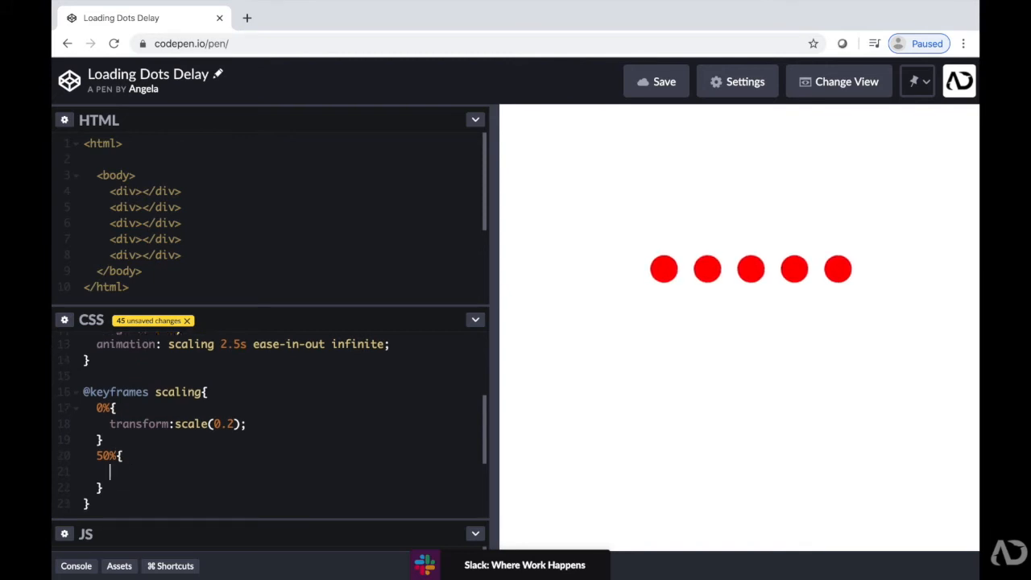
text(transfo)
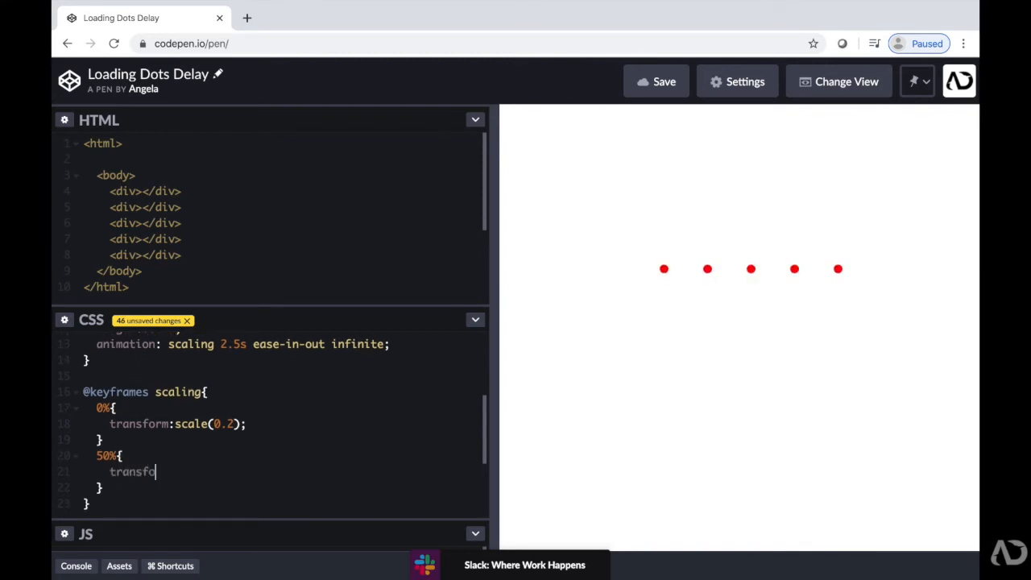
text(scale)
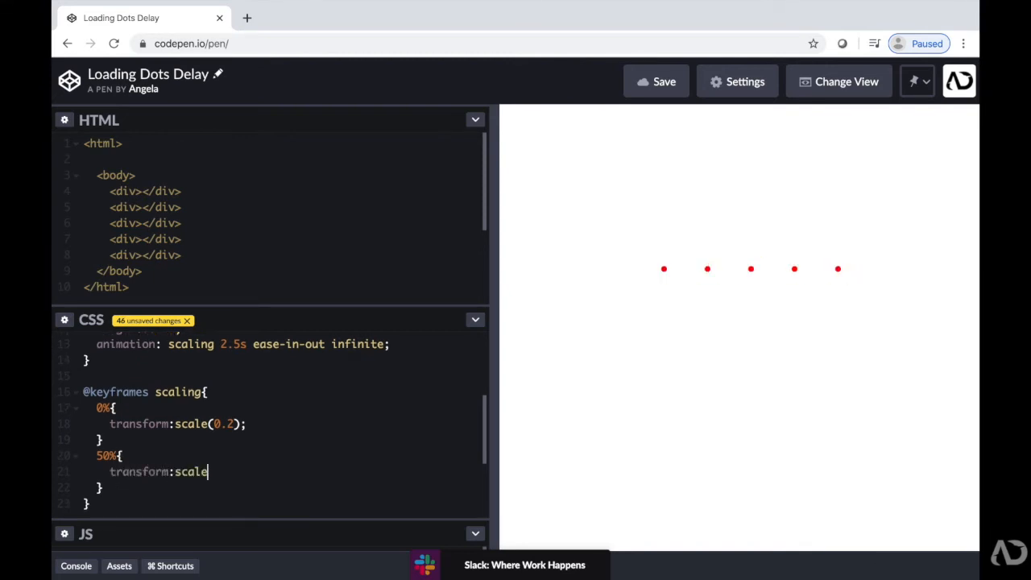
text(1))
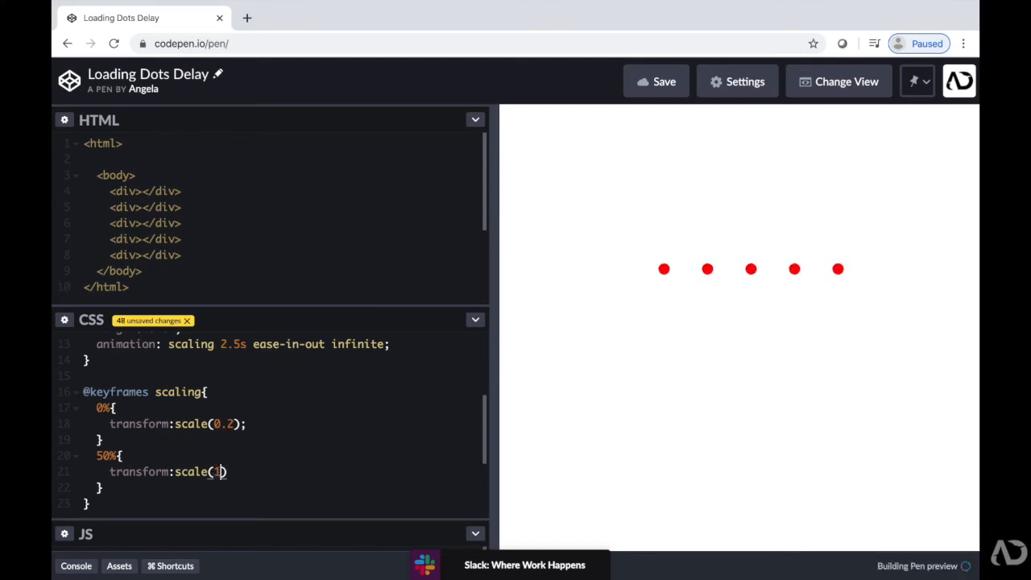
text(;)
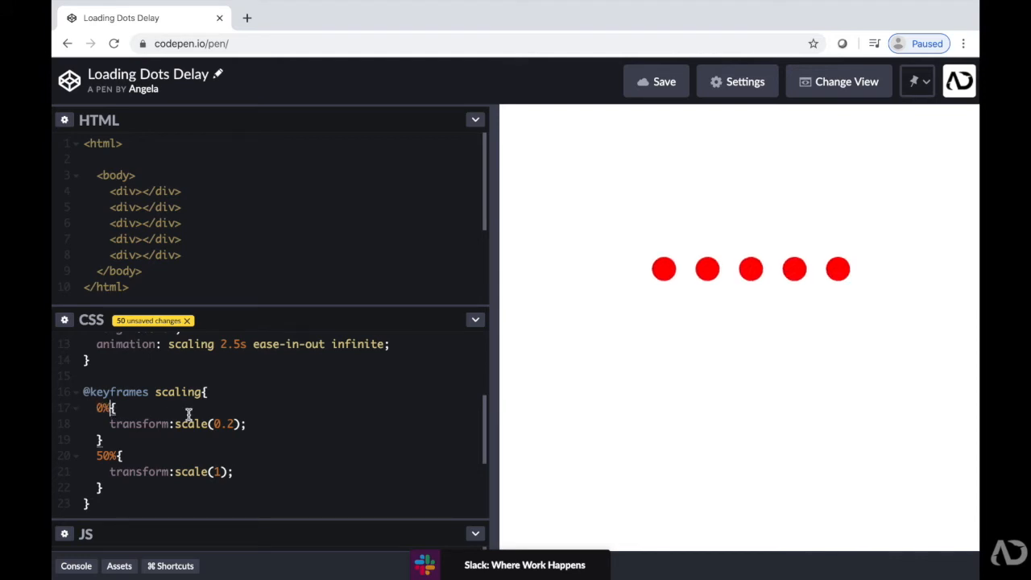
text(, 100%)
text(b)
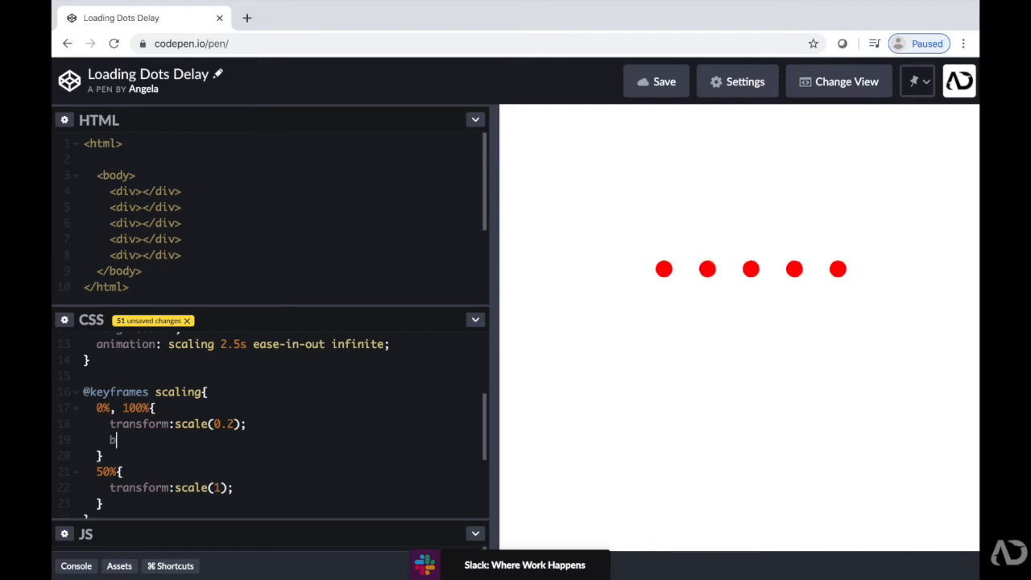
- Set background-color #30FFb7 on the 0%,100% step and #0761ff on the 50% step
text(ackground)
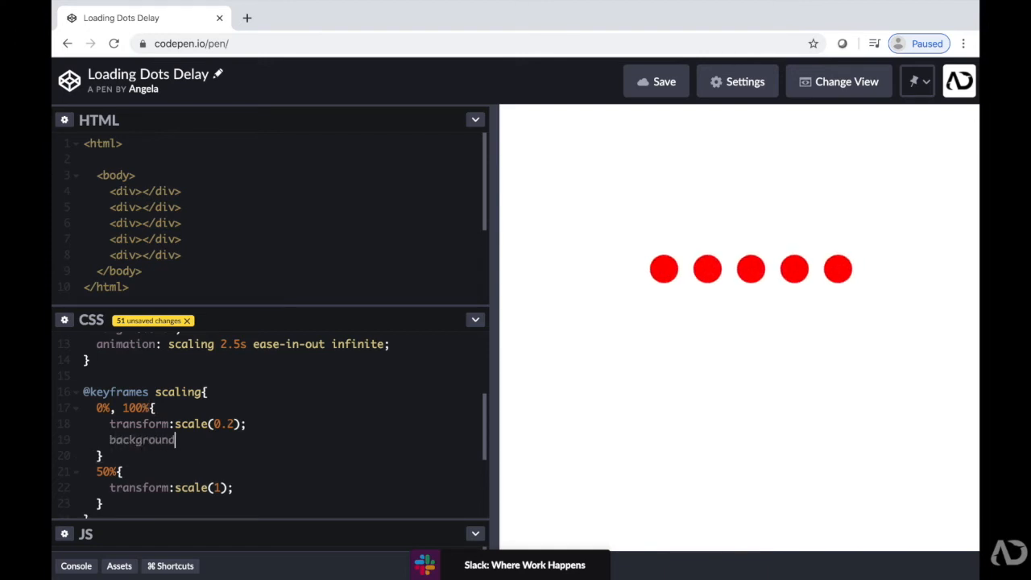
text(-color:)
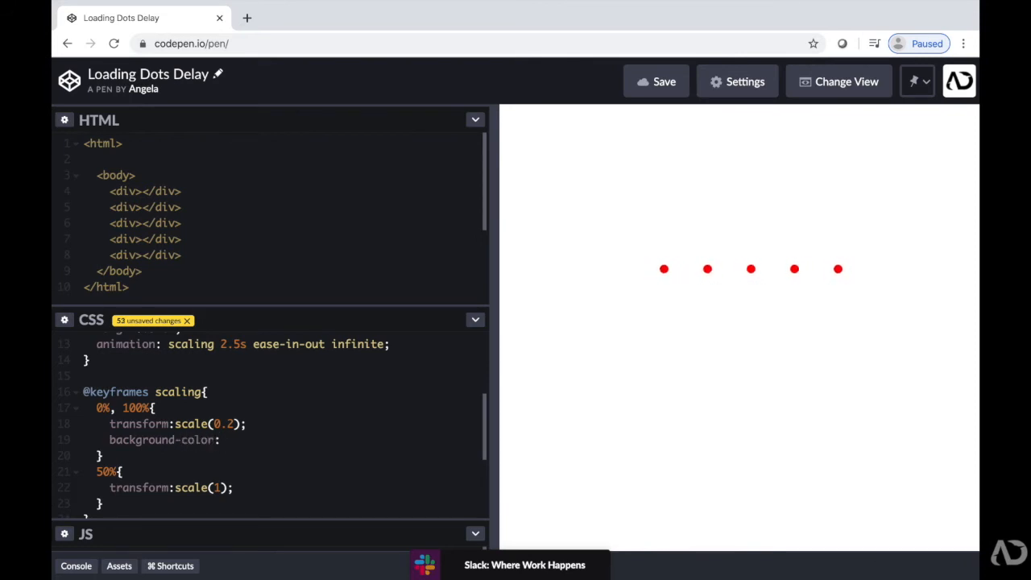
text(#30)
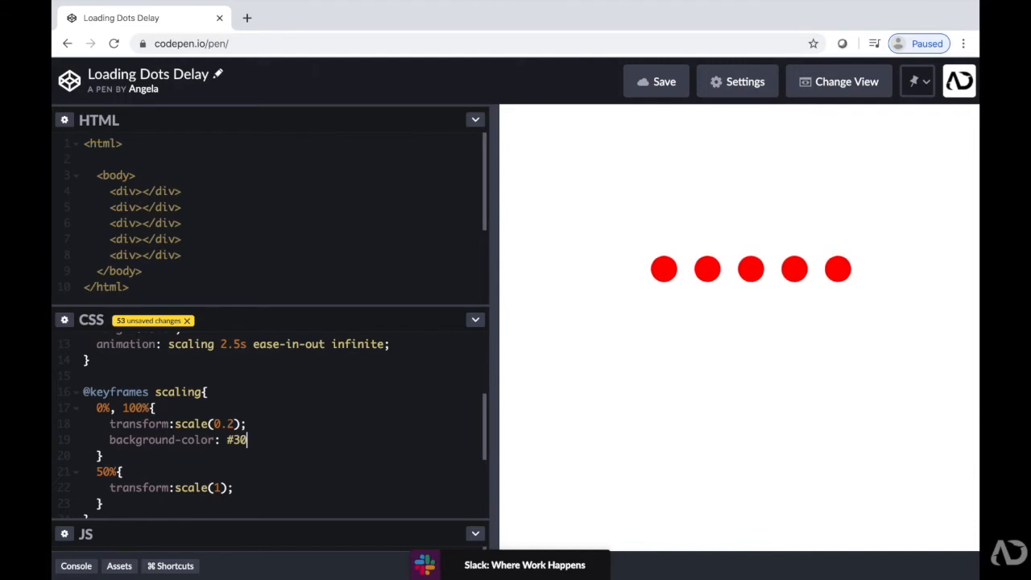
text(F)
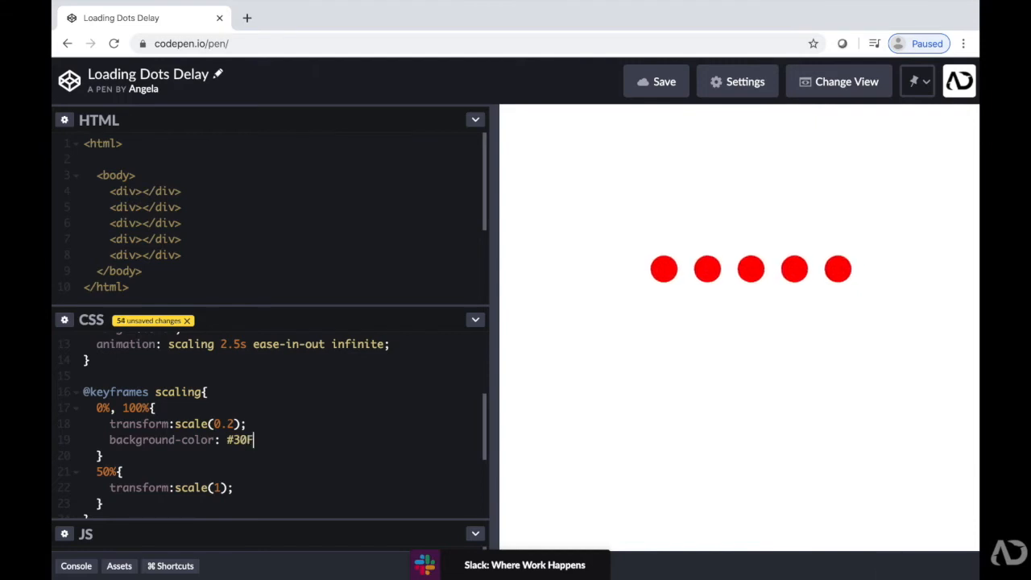
text(Fb7;)
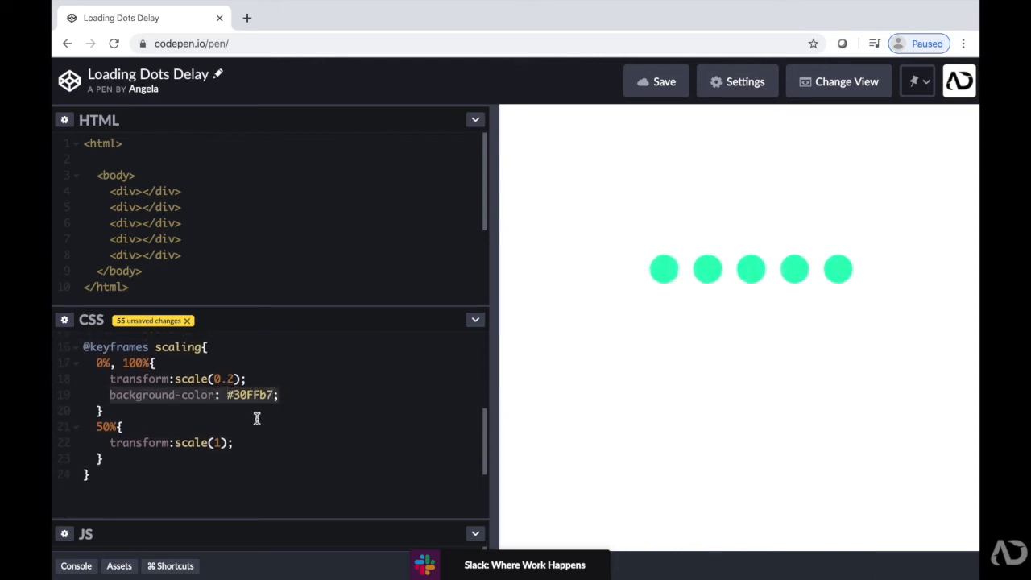
text(background-color: #30FFb7;)
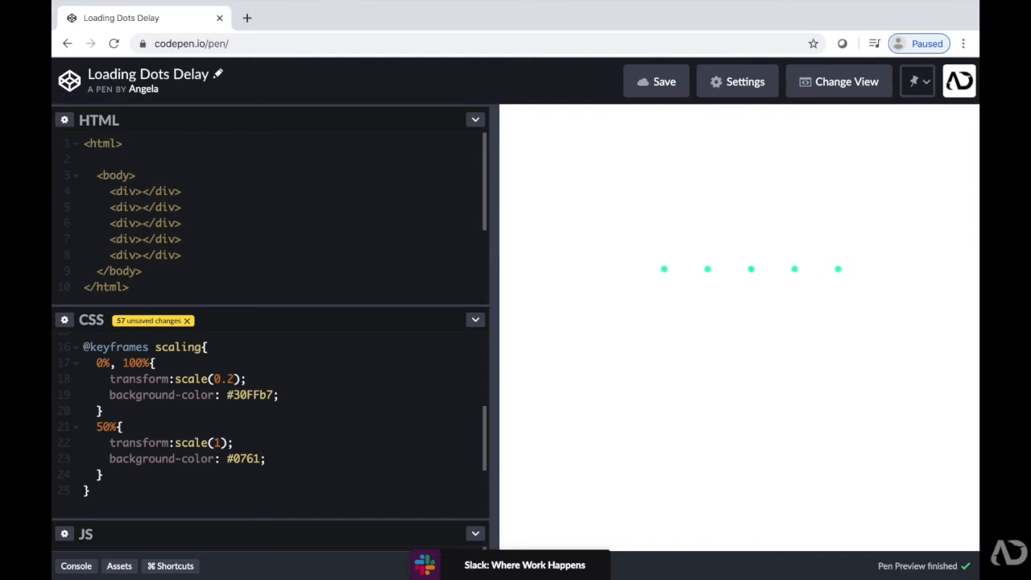
text(ff)
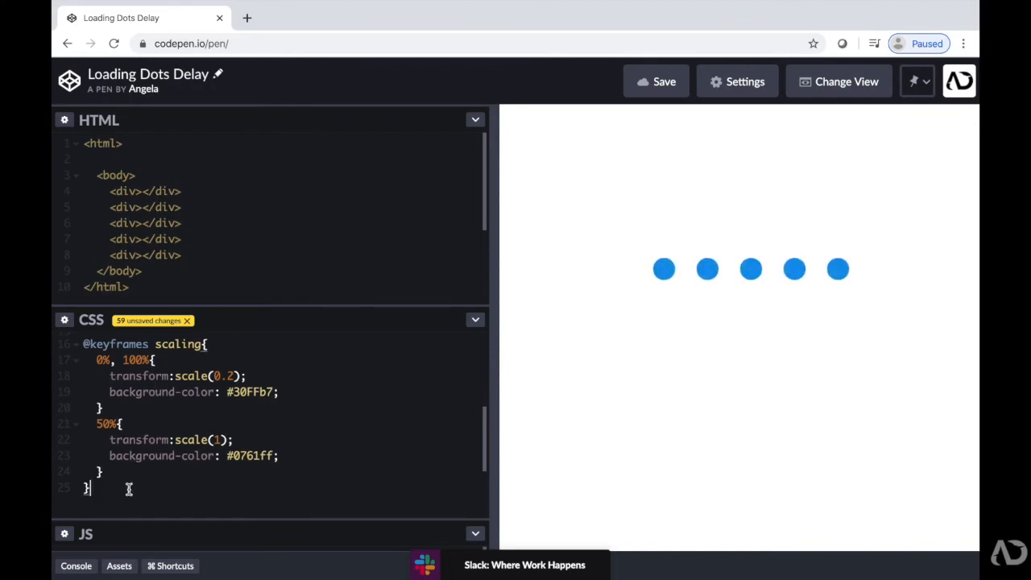
- Write a div:nth-child() rule with animation-delay: 0s and duplicate it
text(div)
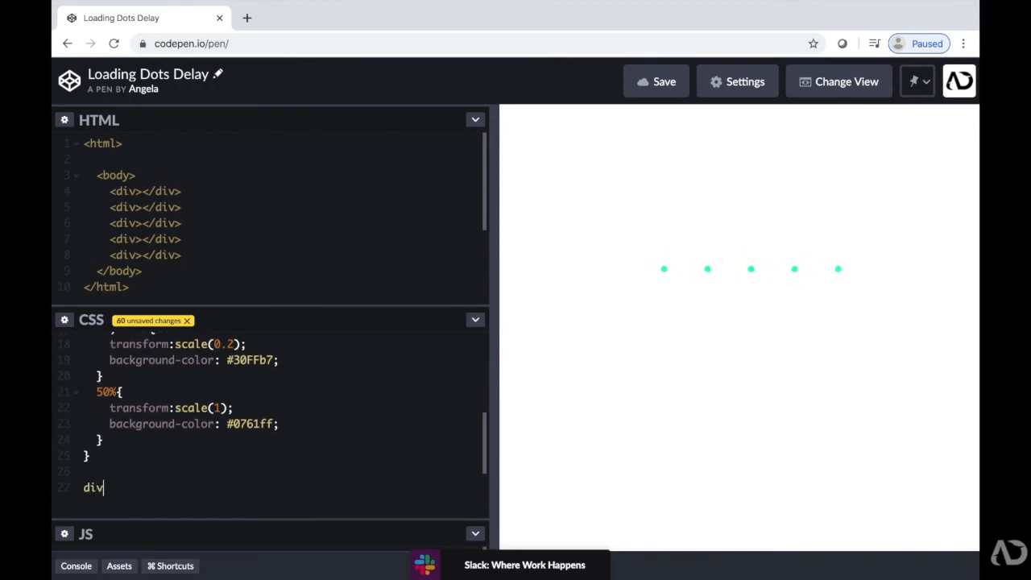
text(:)
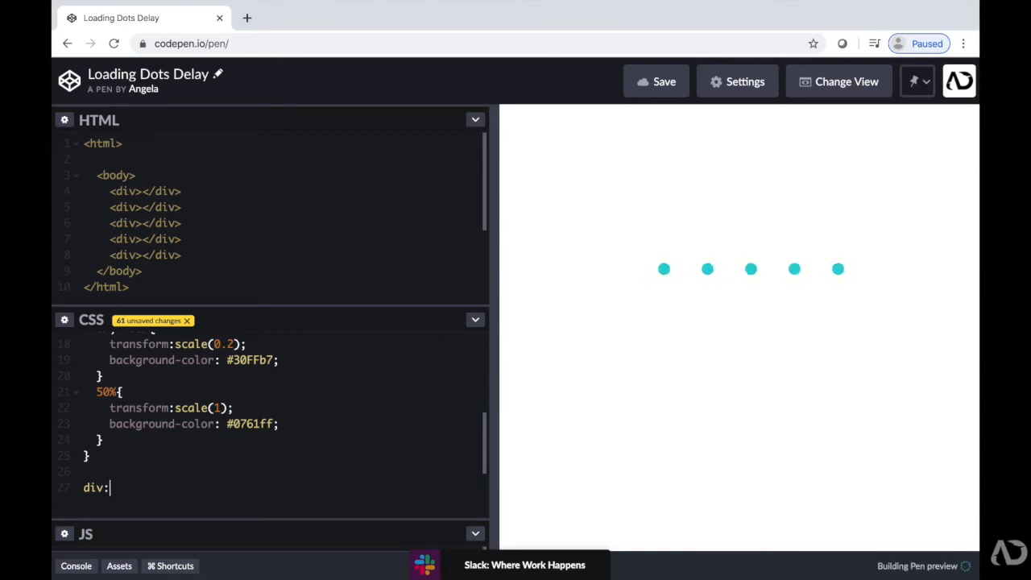
text(nth-chi)
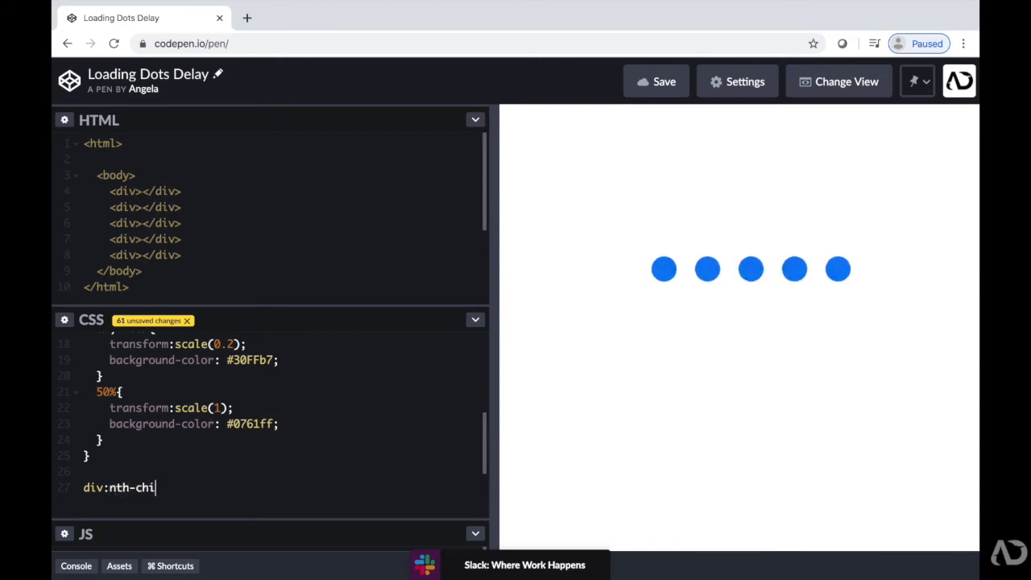
text(ld())
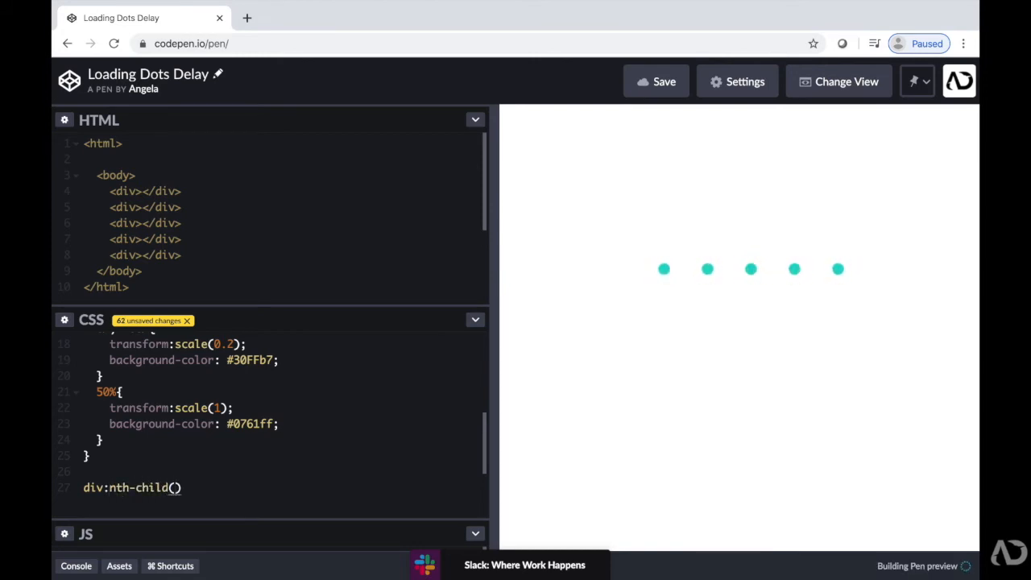
text(0)
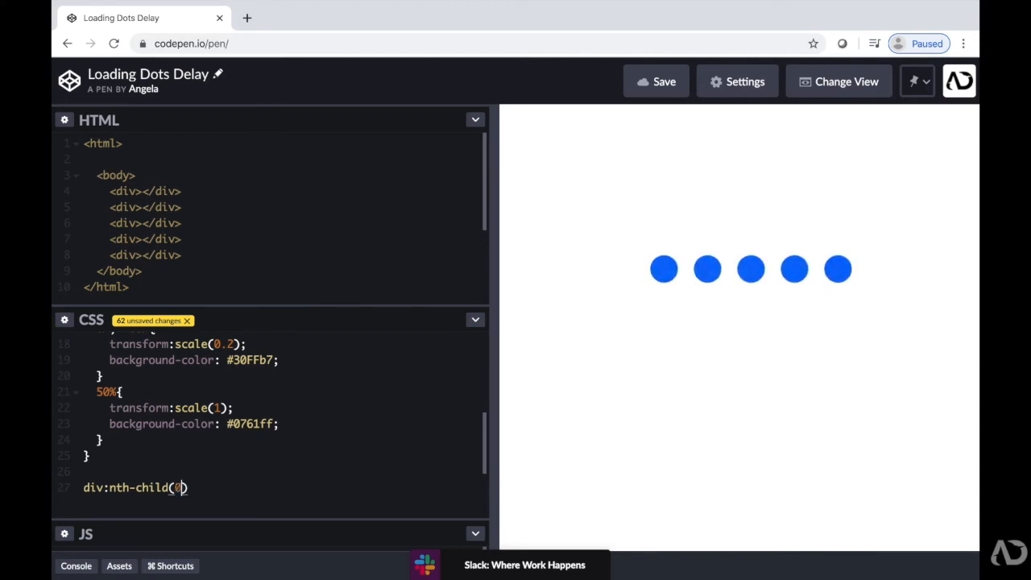
text(){})
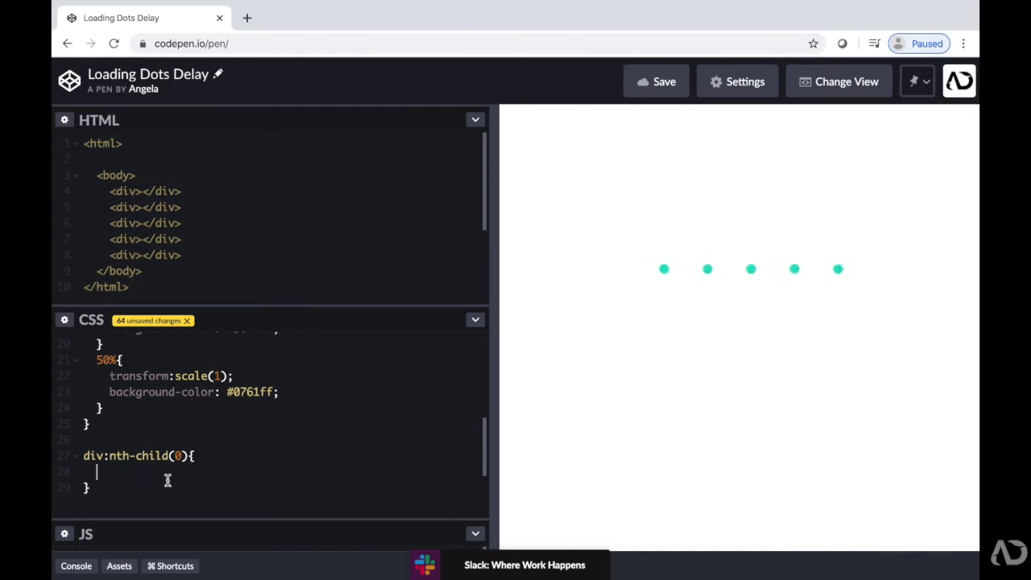
text(animation-)
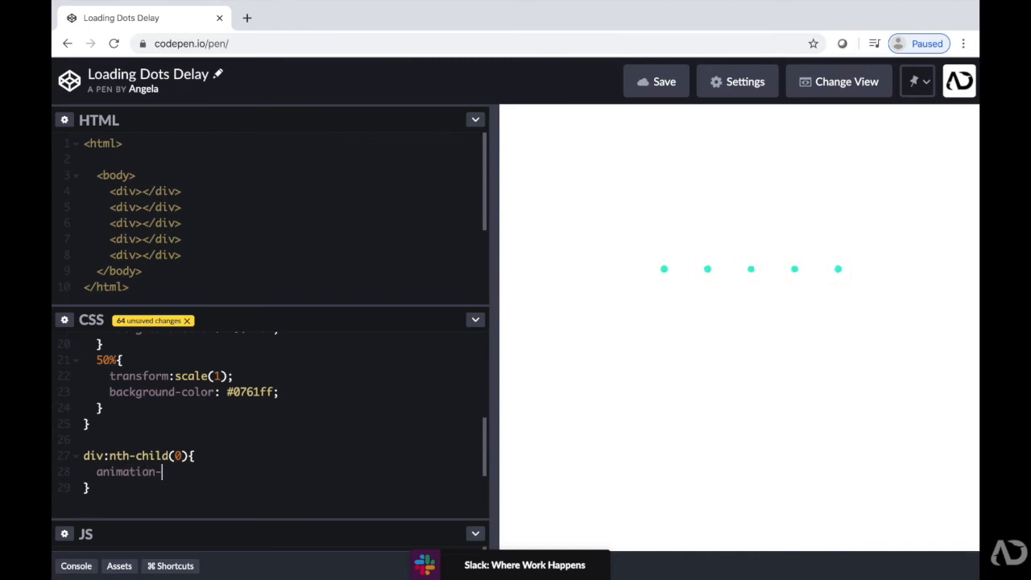
text(delay:)
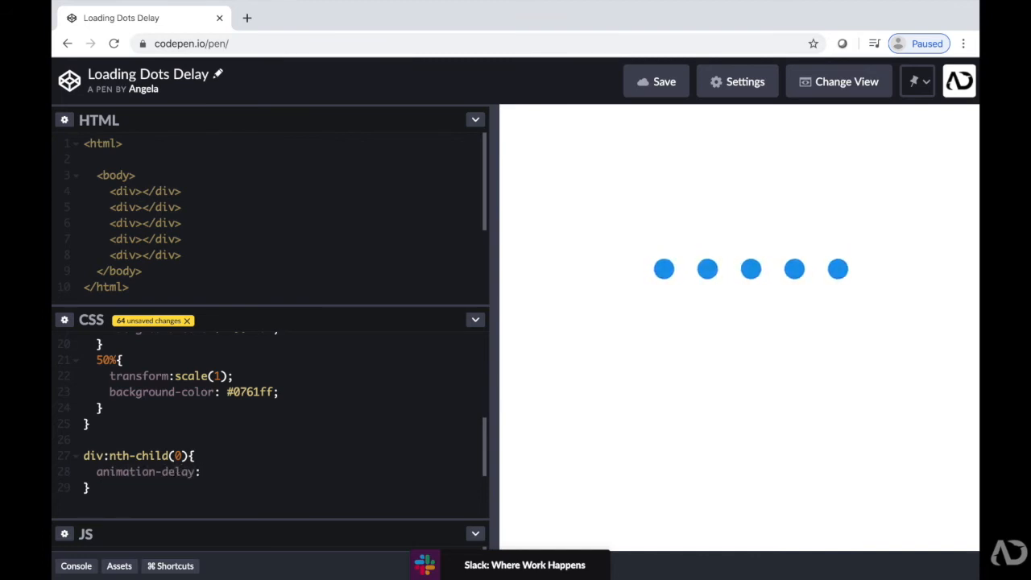
text(0s;)
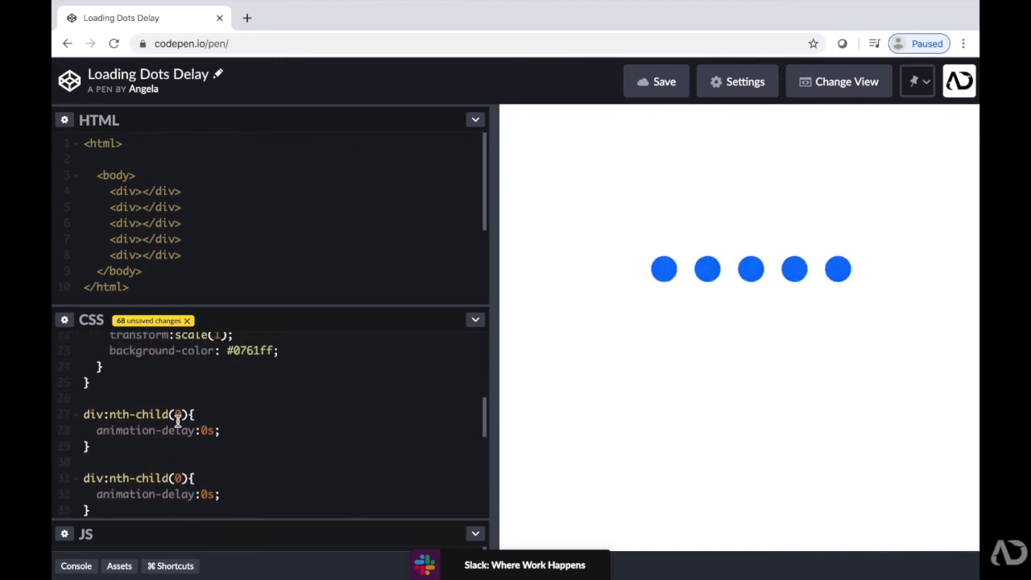
- Edit the nth-child indices and delays to 0s, 0.2s, 0.4s, 0.6s, 0.8s
scroll(down, 3)
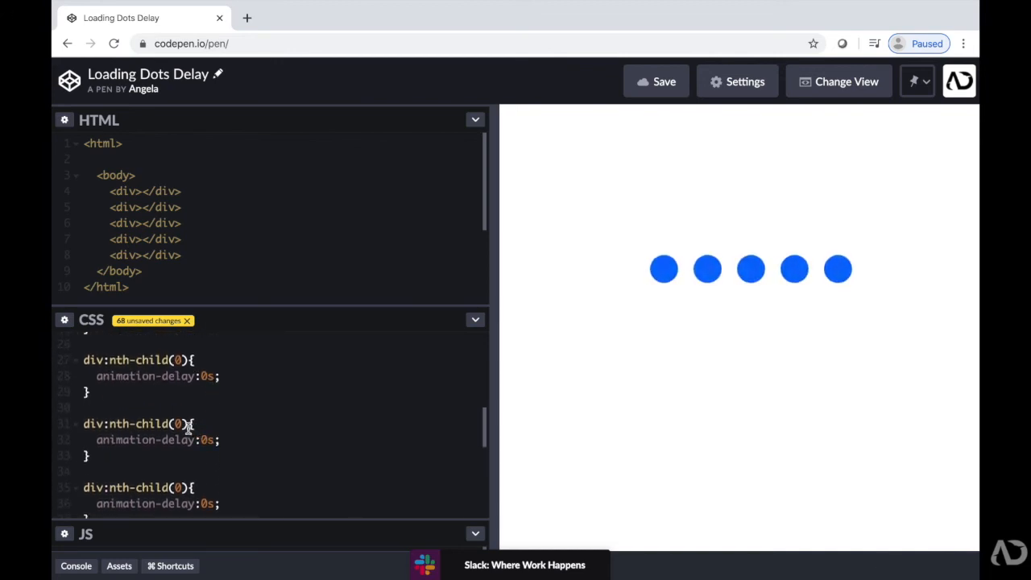
text(1)
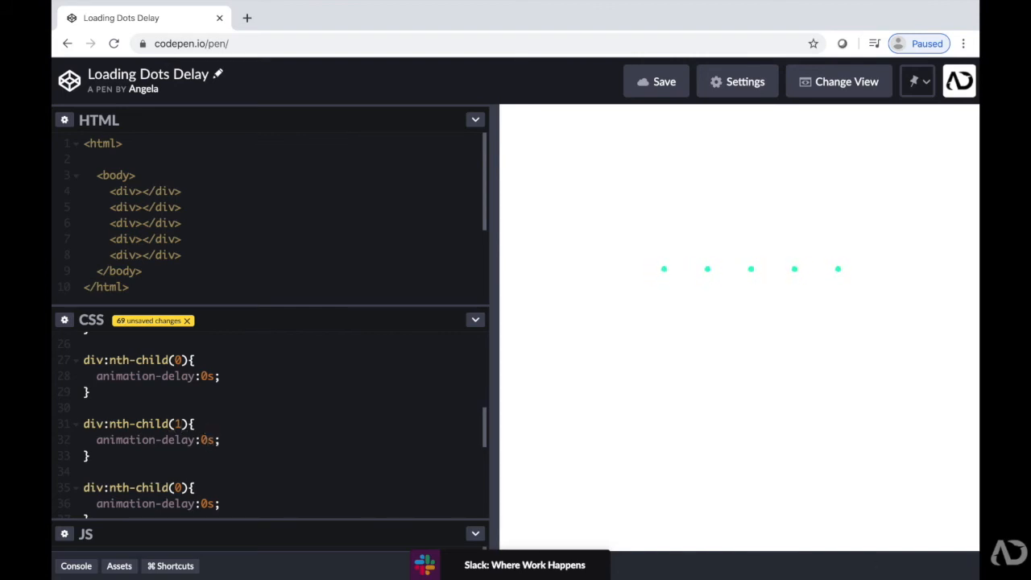
text(0.2)
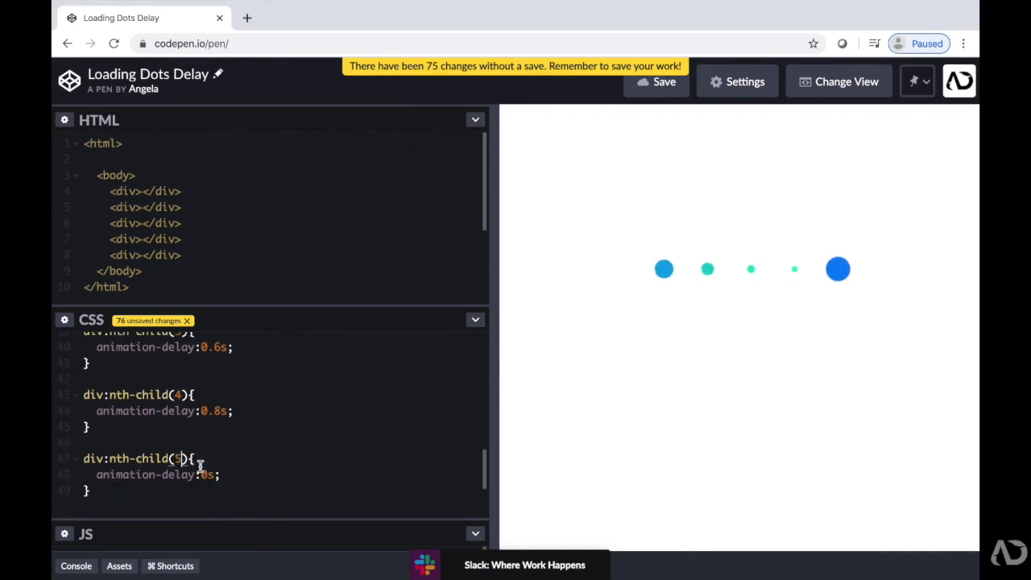
text(1);)
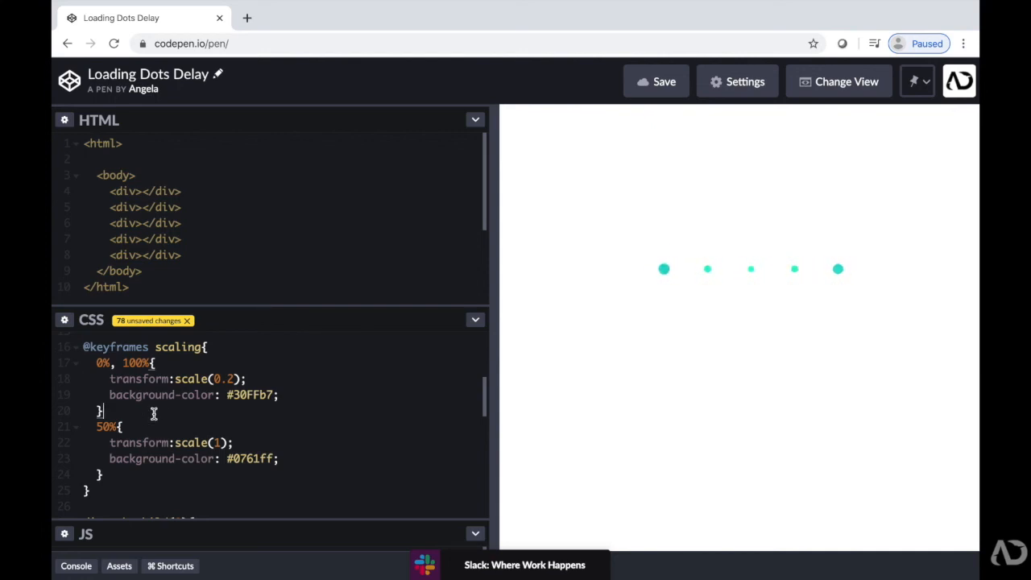
key(Enter)
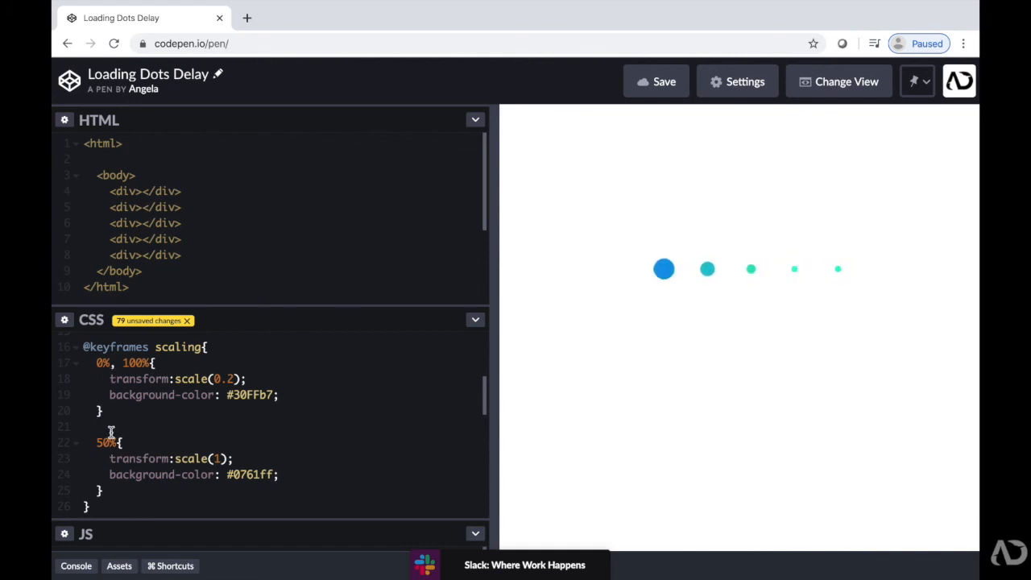
text(40%{)
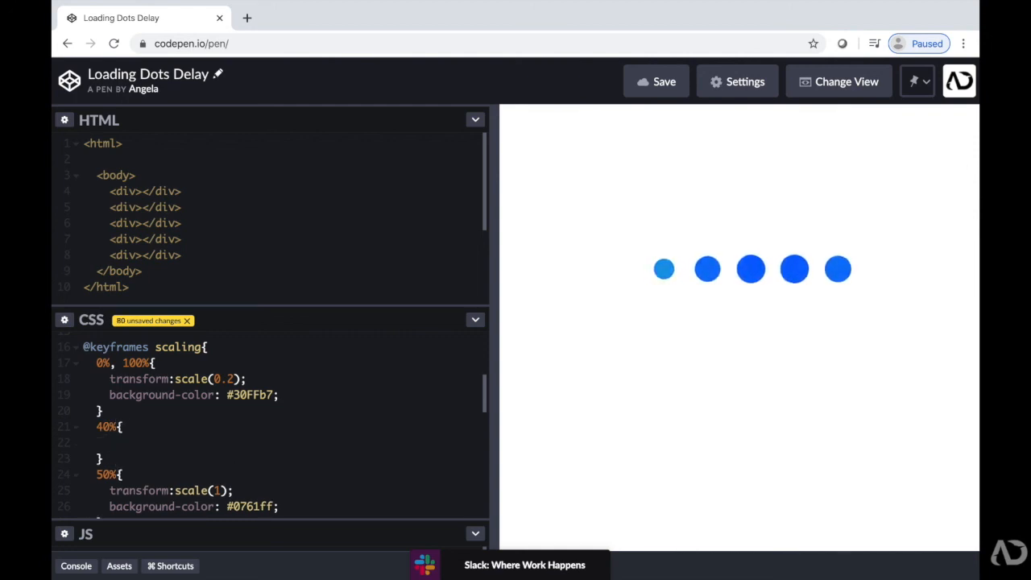
text(tra)
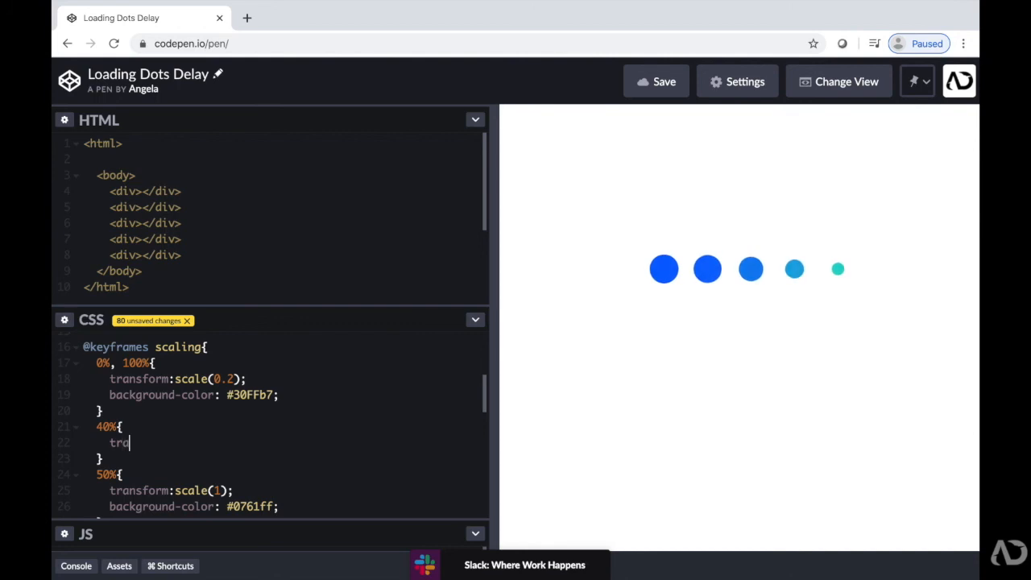
text(nsform)
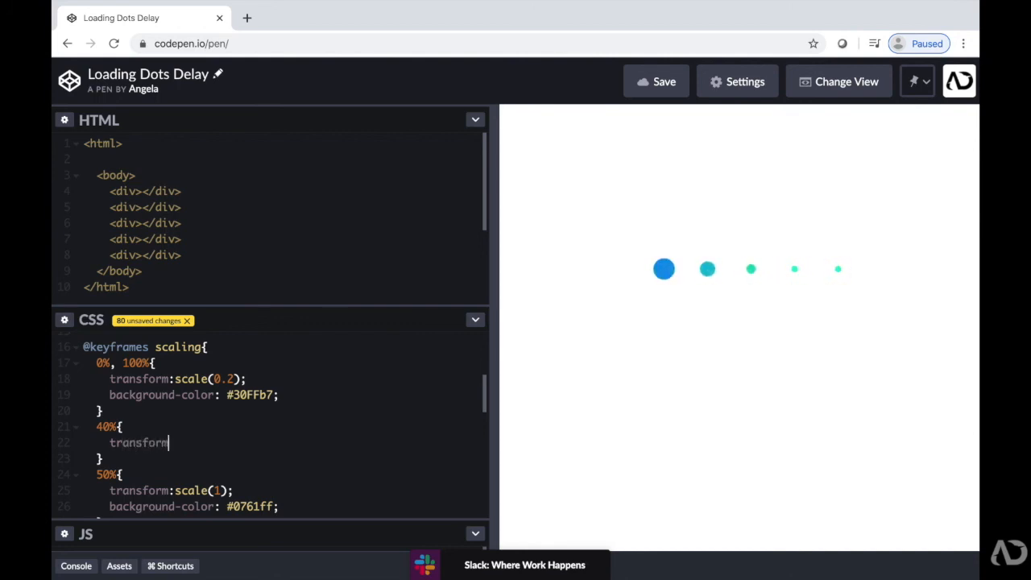
text(:scale(1);)
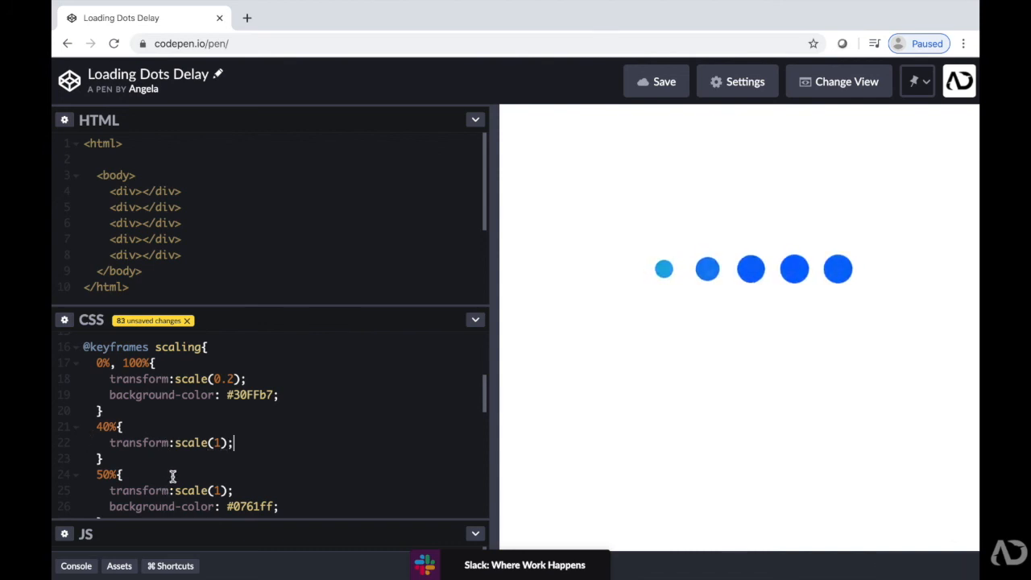
text(background-color: #)
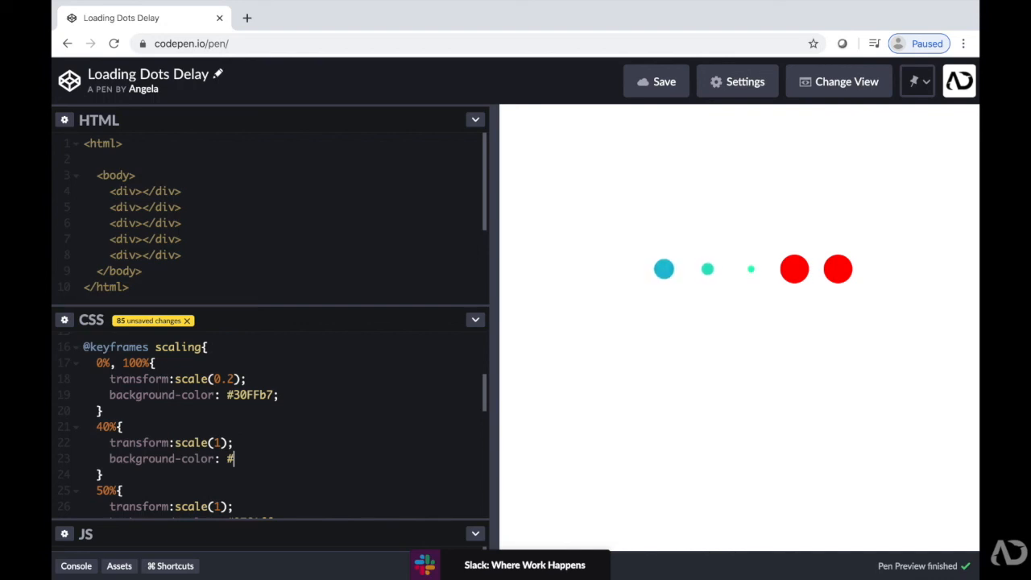
text(07)
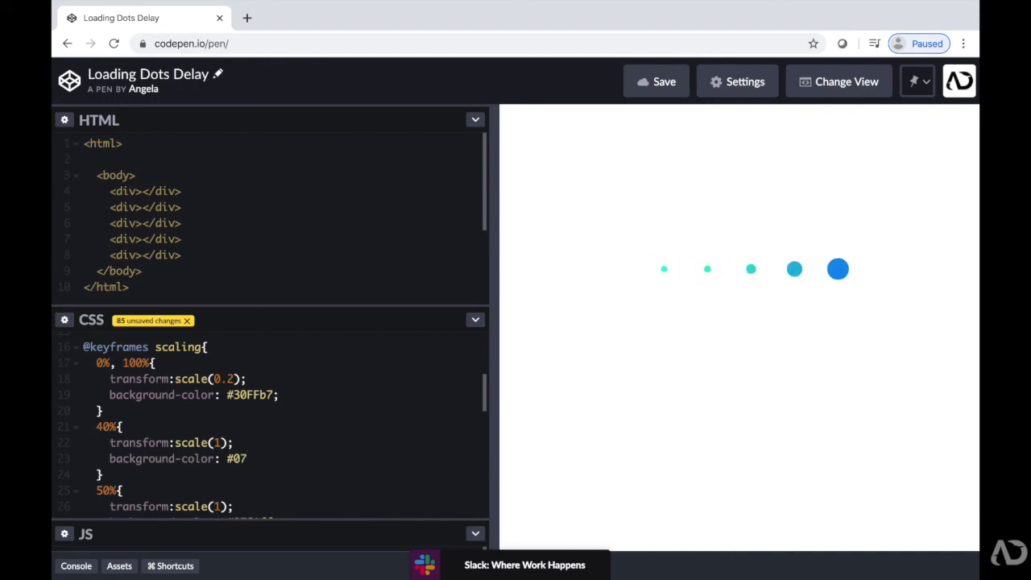
text(deff)
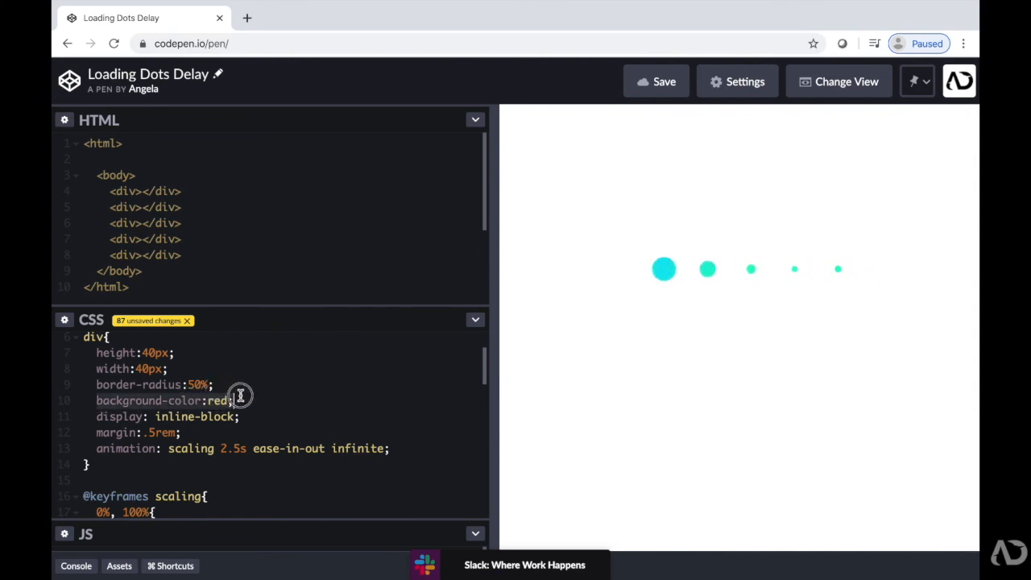
- Delete the background-color:red declaration from the div rule
click(226, 400)
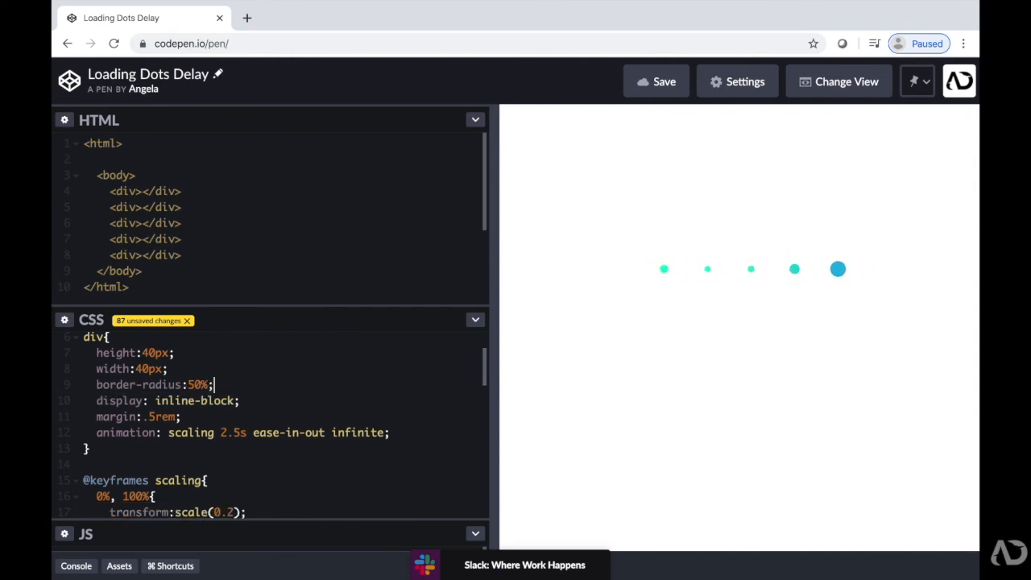